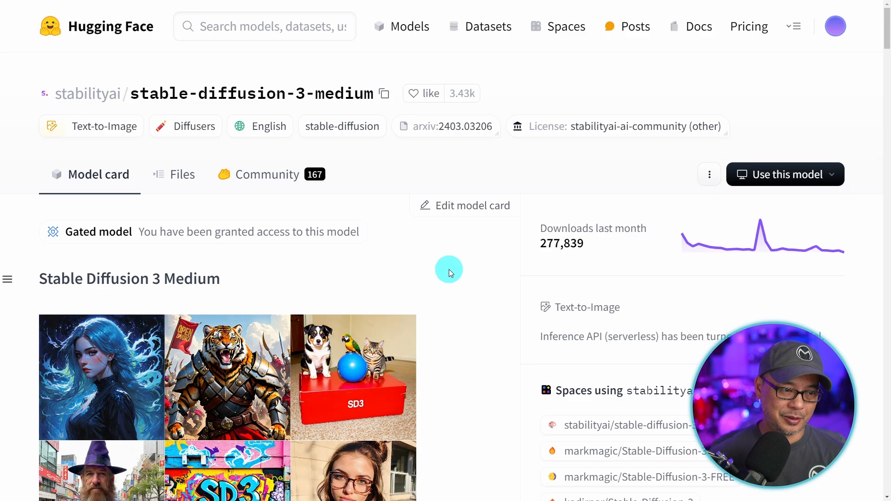
pyautogui.moveTo(345, 219)
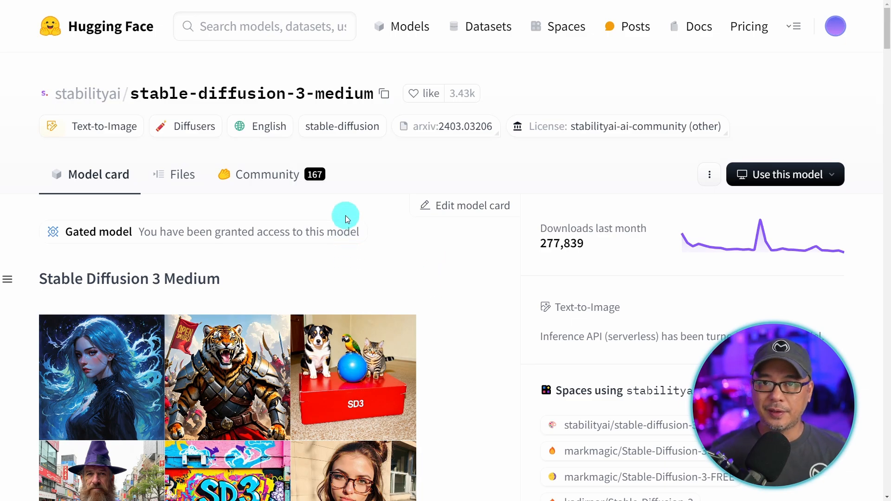
pyautogui.moveTo(363, 260)
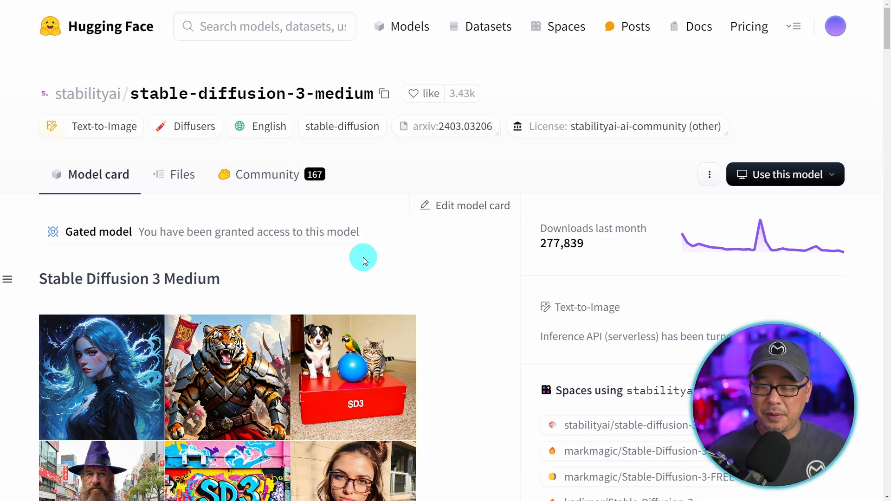
pyautogui.moveTo(427, 275)
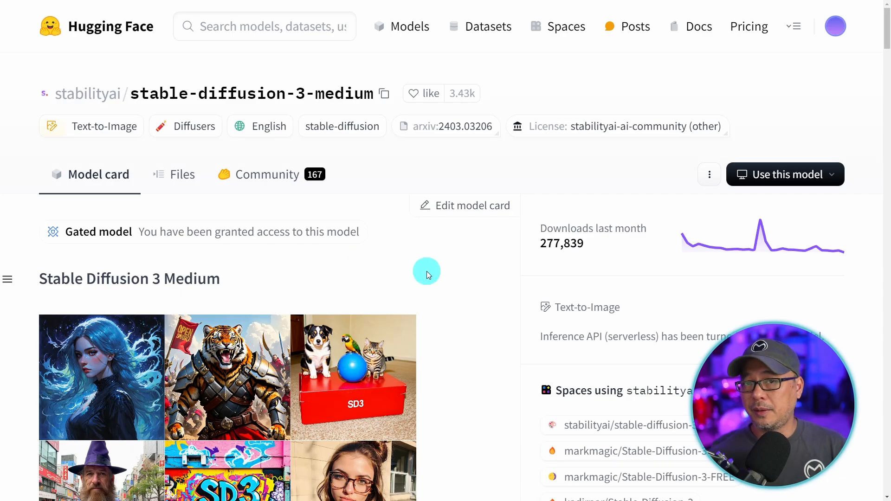
pyautogui.moveTo(396, 259)
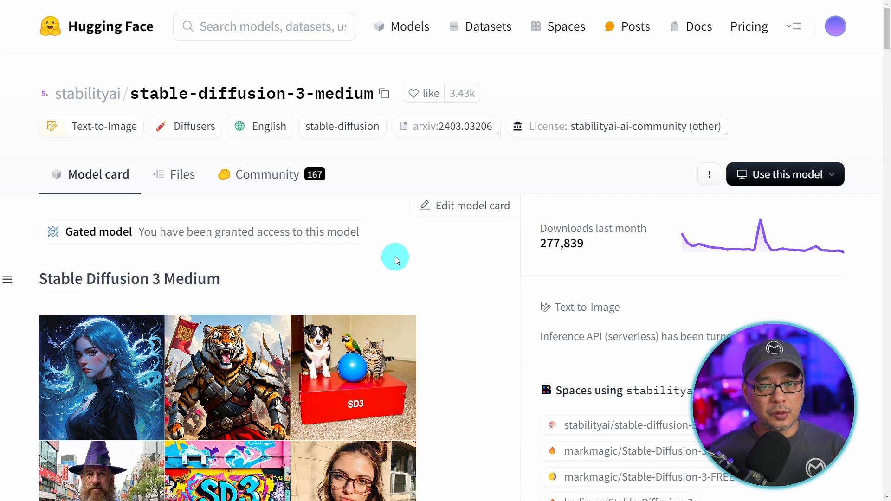
pyautogui.moveTo(367, 221)
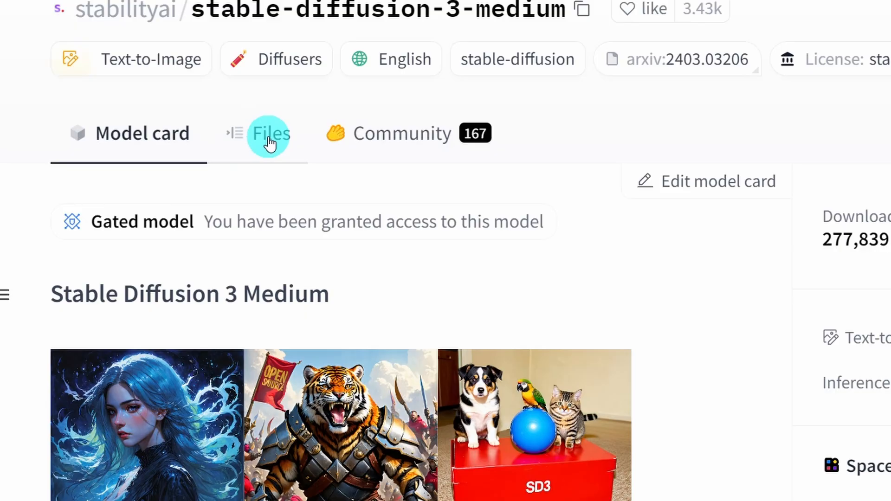
# Show the stable-diffusion-3-medium repository's file list to reach sd3_medium.safetensors.
pyautogui.click(271, 134)
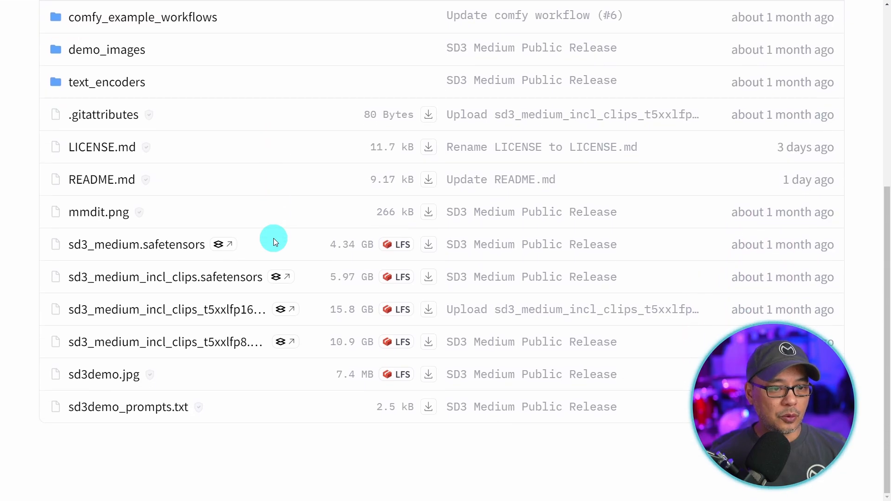
pyautogui.moveTo(236, 310)
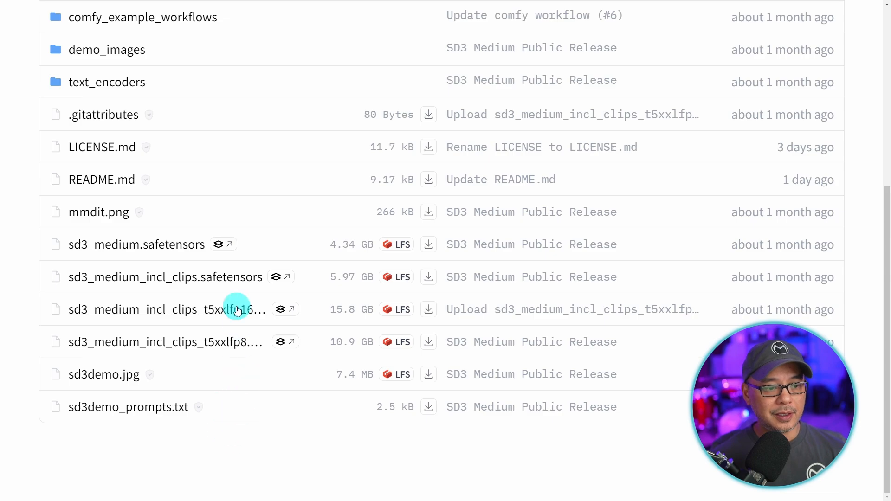
pyautogui.moveTo(248, 412)
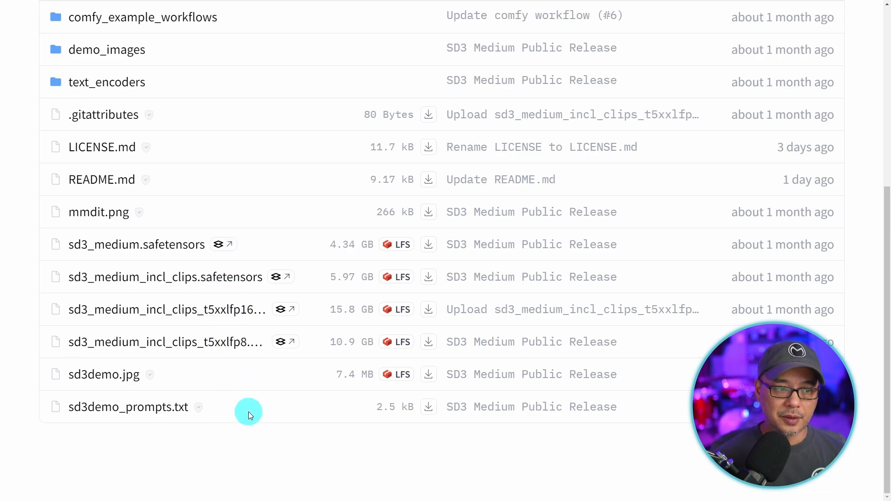
pyautogui.moveTo(280, 244)
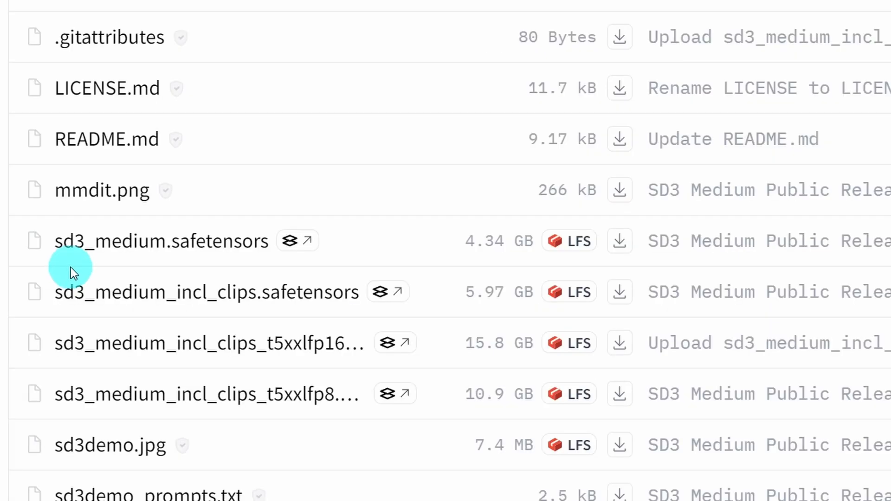
pyautogui.moveTo(509, 262)
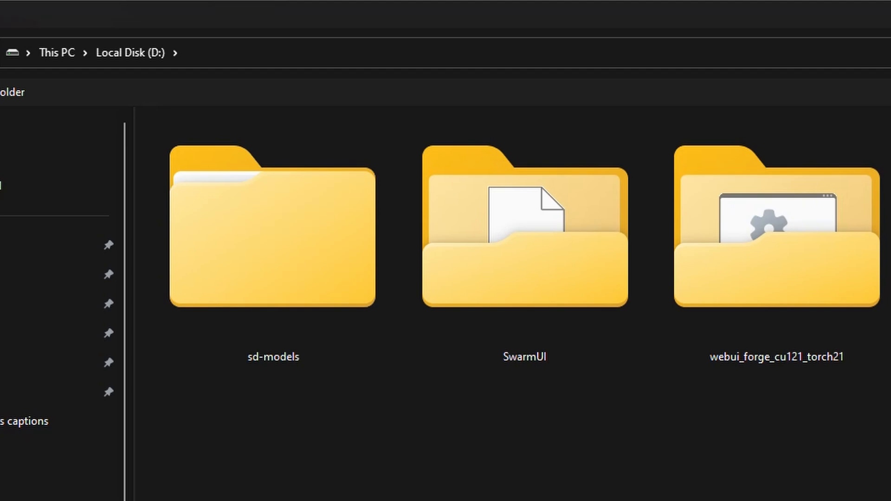
pyautogui.moveTo(566, 267)
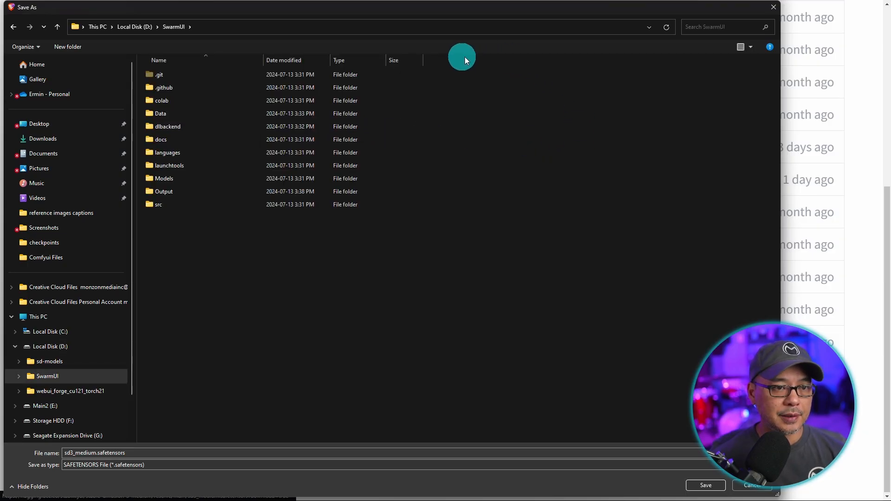
# Save sd3_medium.safetensors into Models\Stable-Diffusion\OfficialStableDiffusion beside the SDXL base model.
pyautogui.doubleClick(163, 178)
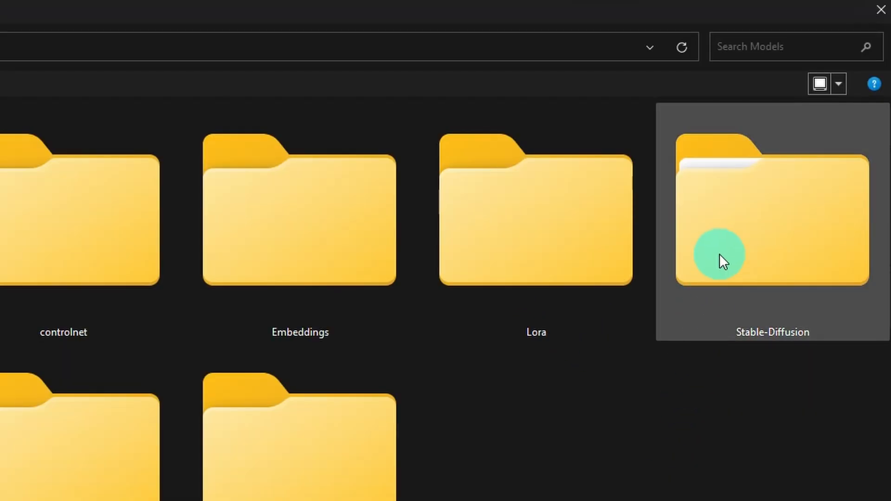
pyautogui.doubleClick(772, 214)
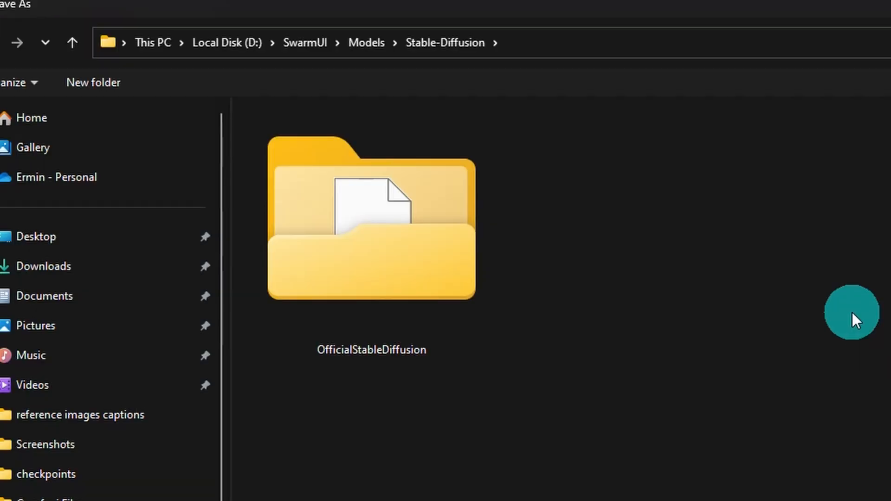
pyautogui.doubleClick(372, 222)
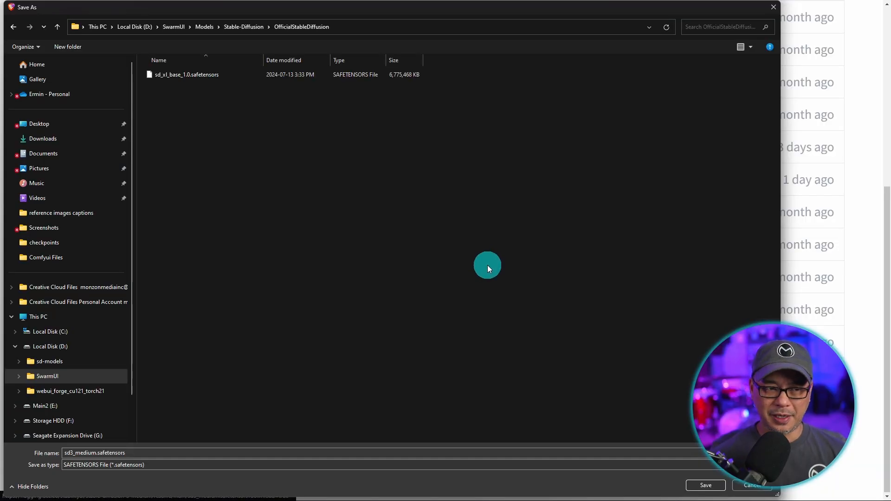
pyautogui.moveTo(693, 480)
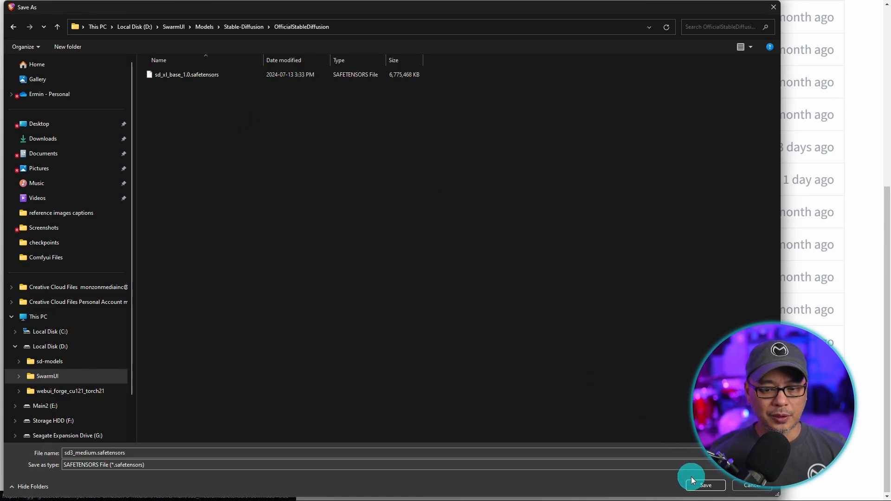
pyautogui.click(705, 485)
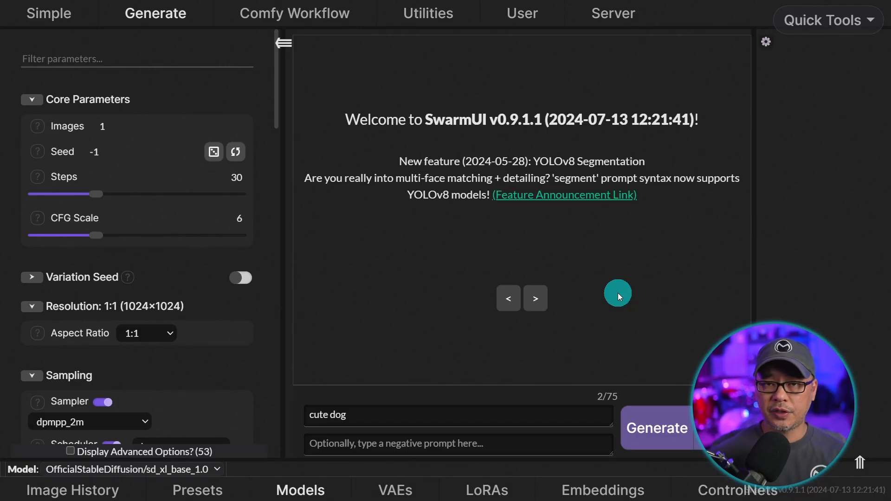
pyautogui.moveTo(405, 310)
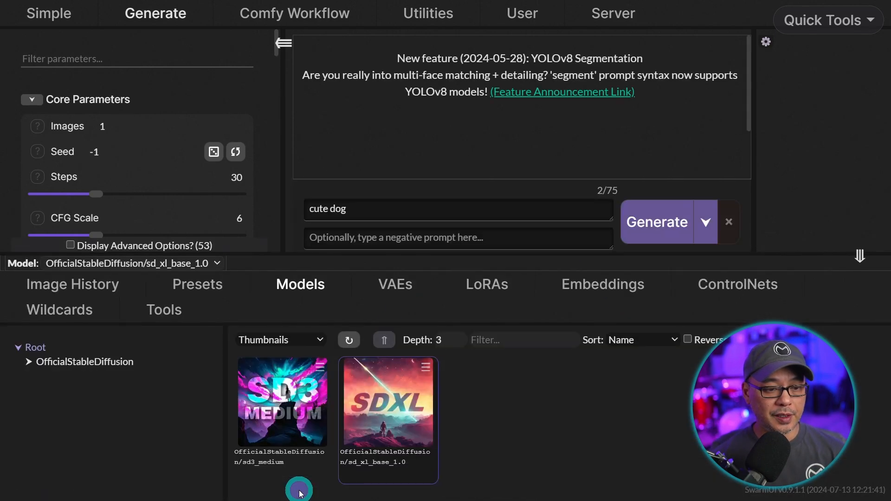
# Select sd3_medium as the active generation model and reach the CFG Scale setting to lower it to 5.
pyautogui.click(281, 402)
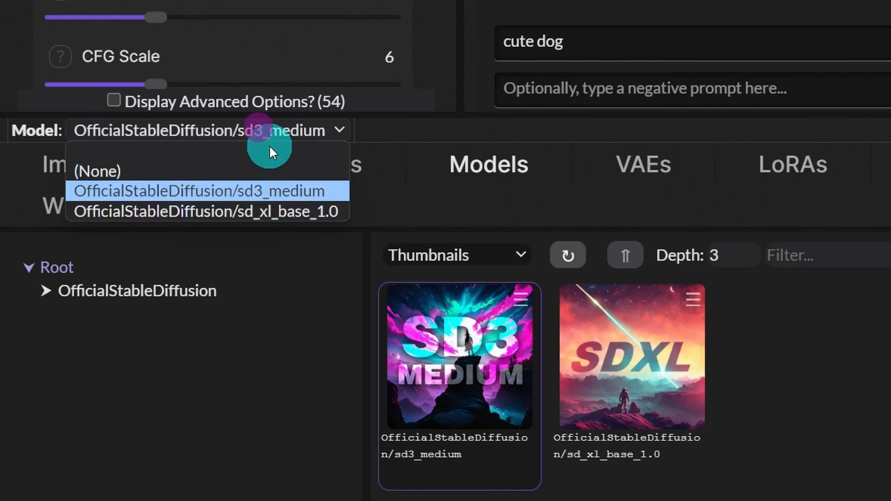
pyautogui.click(199, 190)
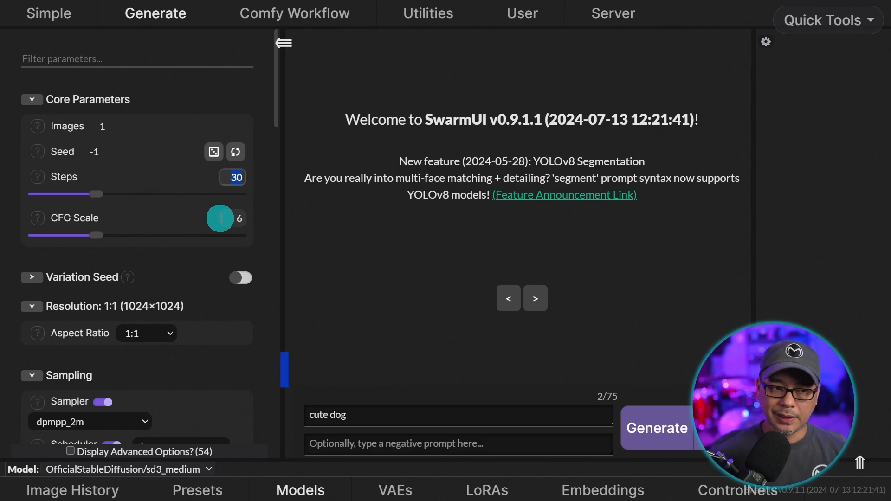
pyautogui.moveTo(254, 263)
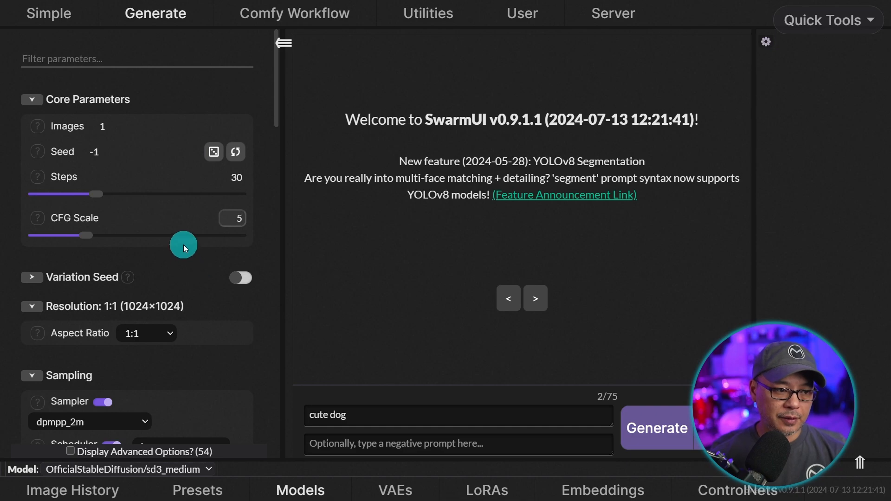
pyautogui.scroll(-3)
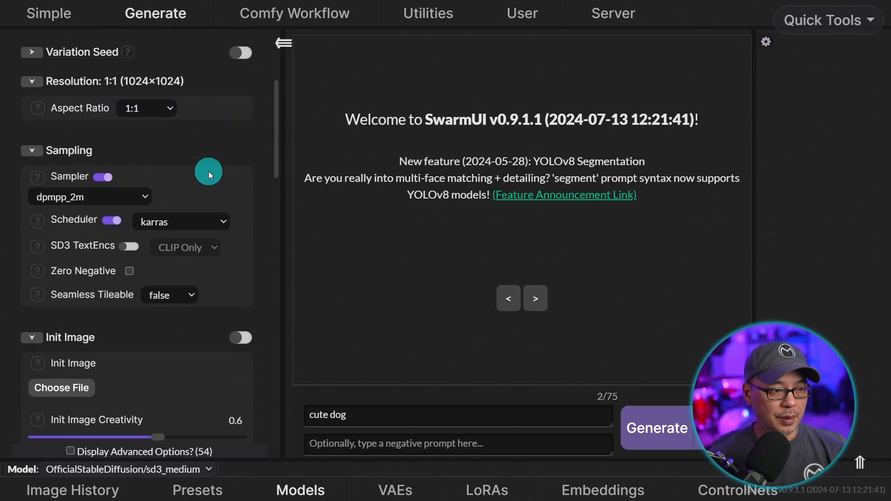
pyautogui.scroll(-3)
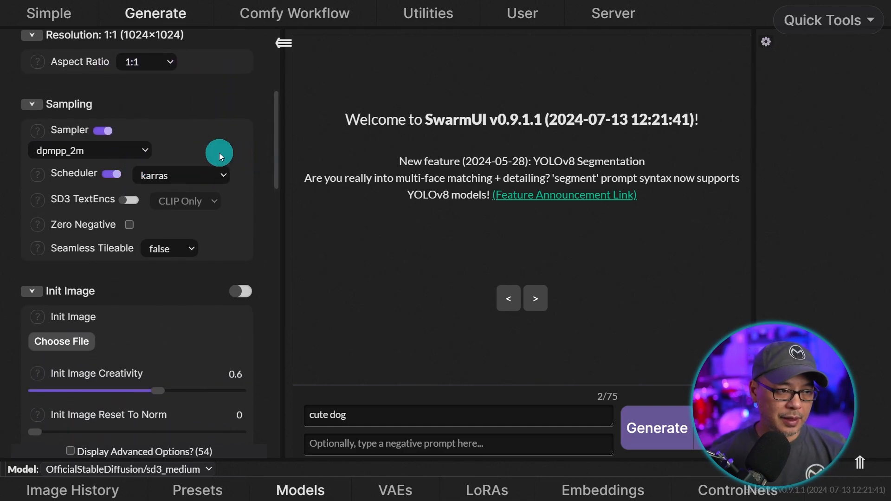
pyautogui.moveTo(211, 235)
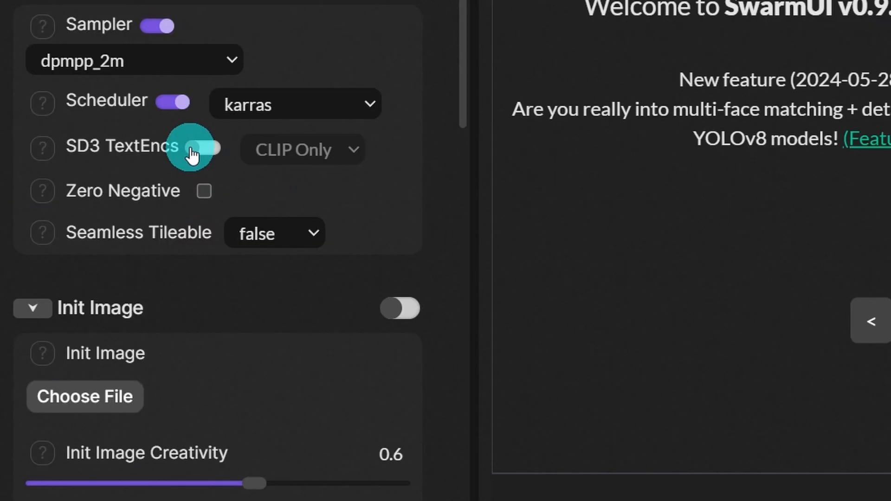
# Enable SD3 TextEncs and switch it from CLIP Only to CLIP + T5.
pyautogui.click(203, 148)
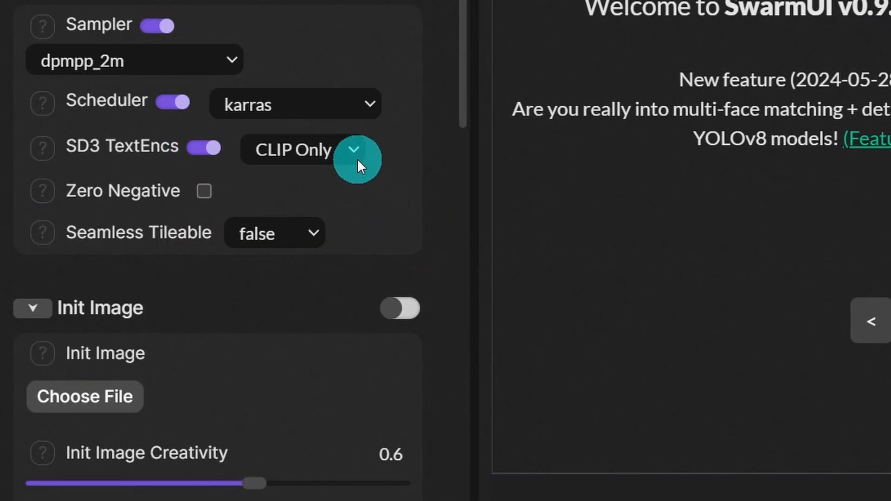
pyautogui.moveTo(380, 219)
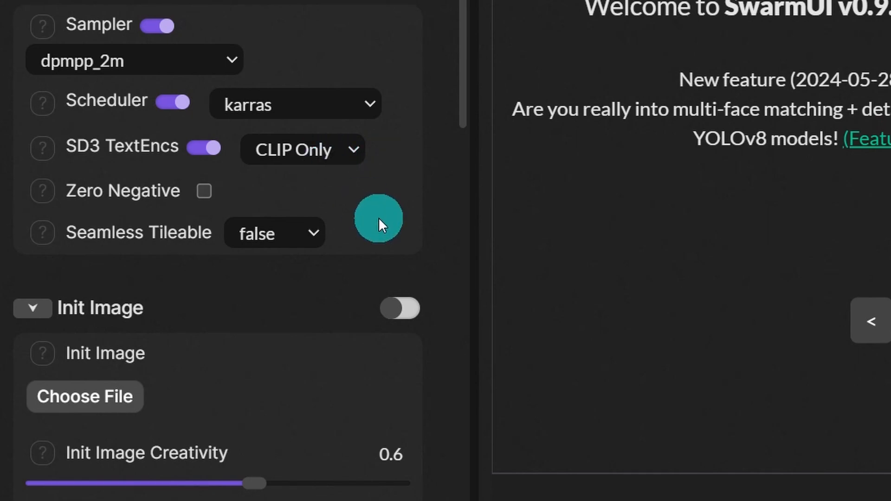
pyautogui.moveTo(341, 159)
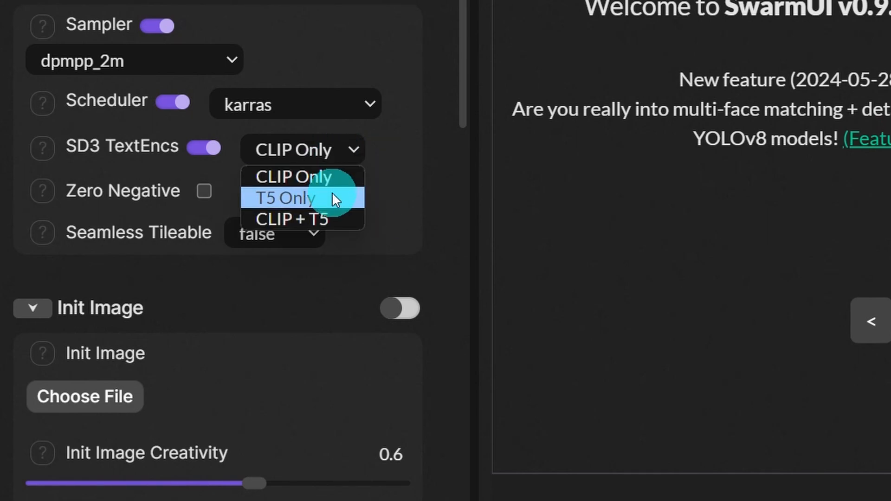
pyautogui.moveTo(336, 221)
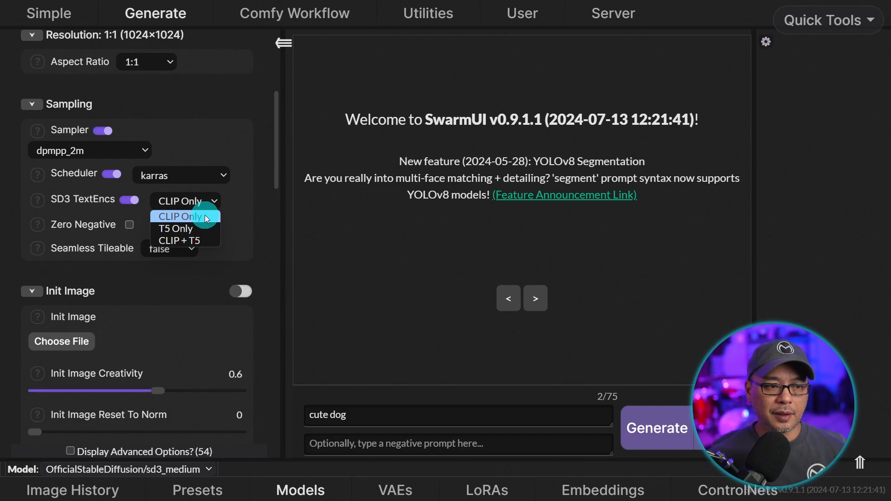
pyautogui.moveTo(204, 229)
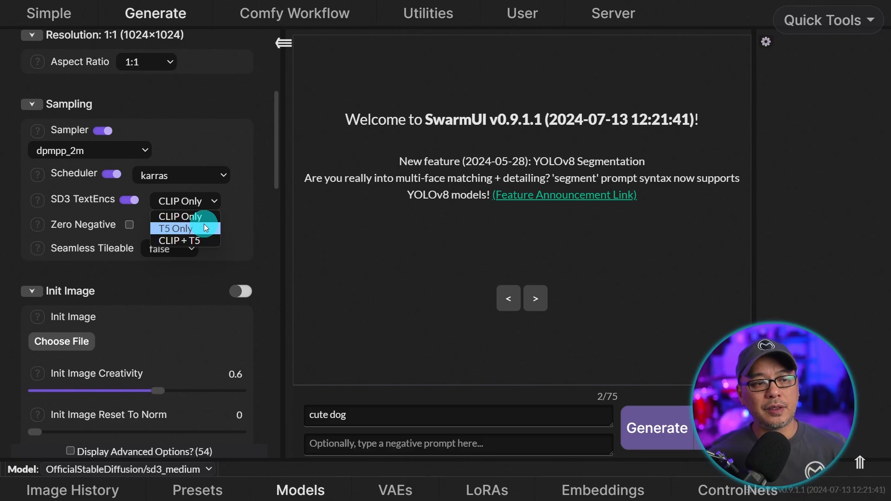
pyautogui.moveTo(185, 241)
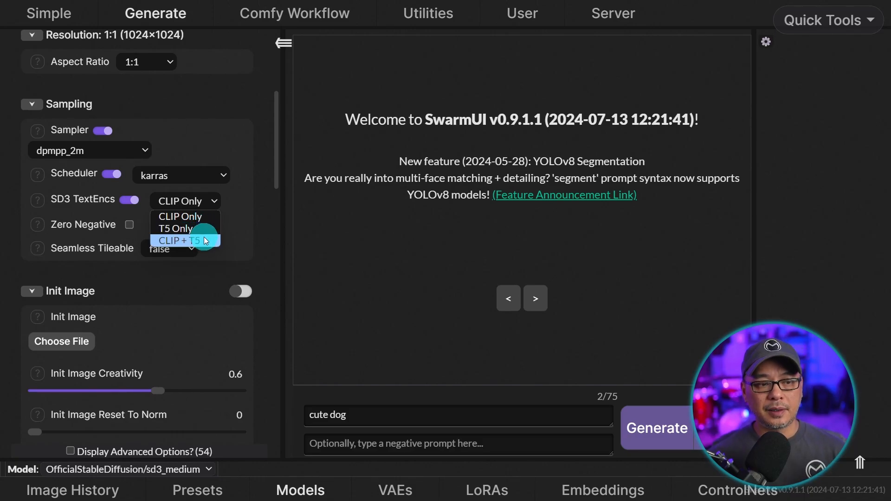
pyautogui.click(184, 240)
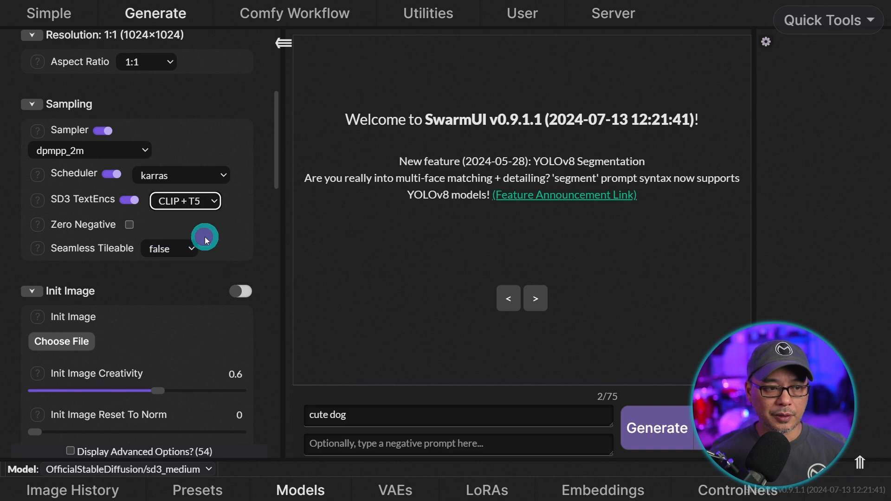
pyautogui.moveTo(238, 233)
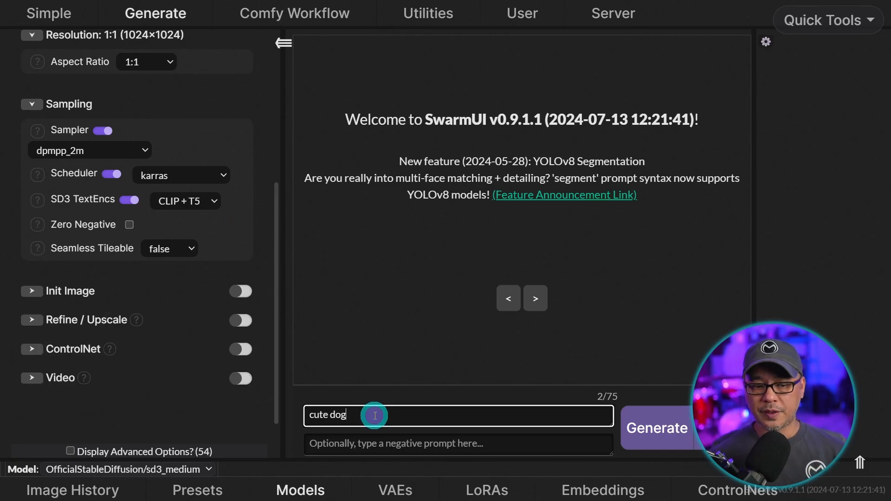
pyautogui.moveTo(399, 407)
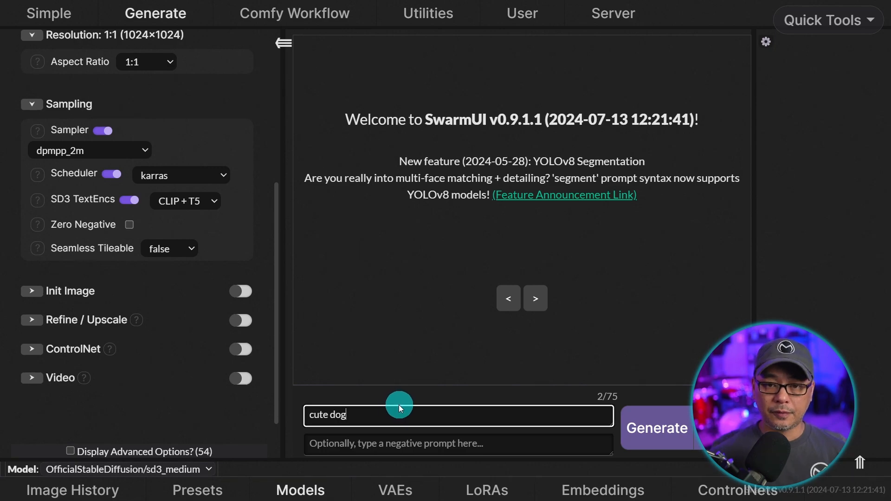
pyautogui.moveTo(625, 428)
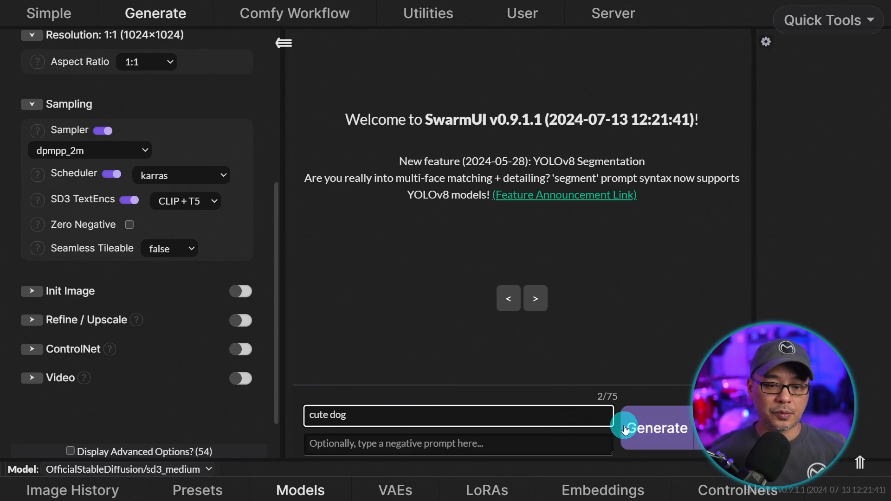
# Generate the 'cute dog' prompt with SD3 Medium.
pyautogui.click(655, 428)
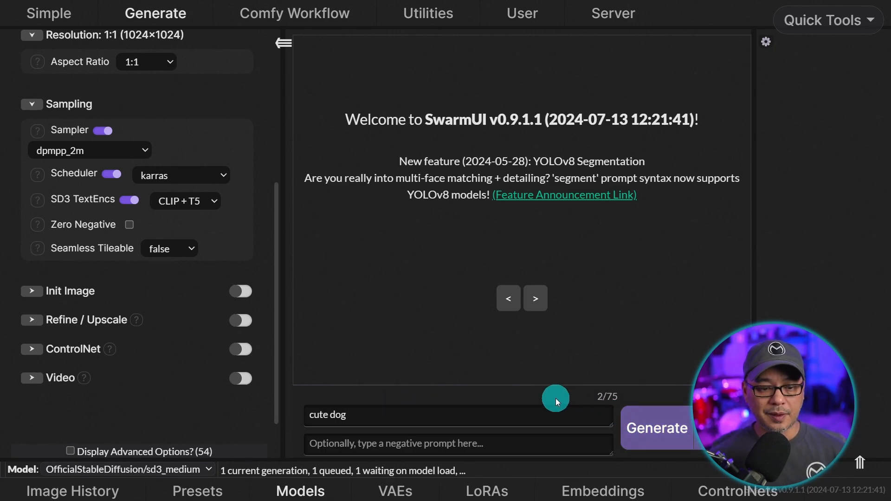
pyautogui.moveTo(244, 470)
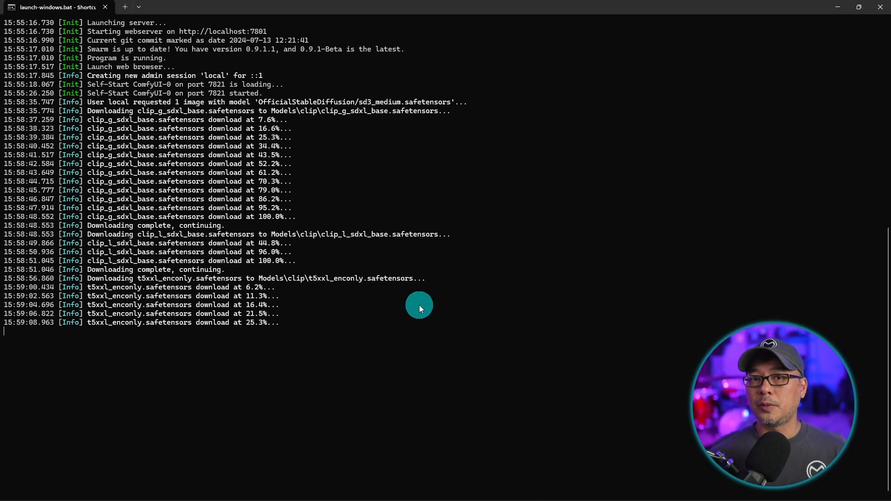
pyautogui.moveTo(876, 32)
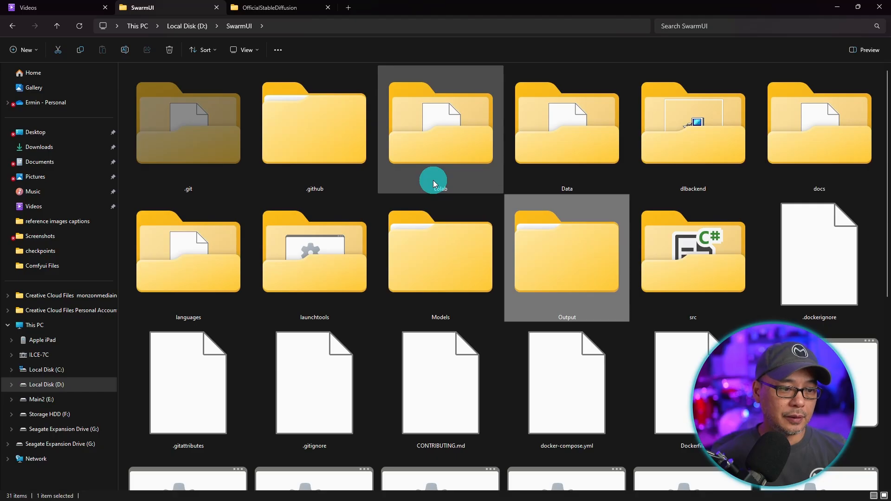
# Browse into a subfolder of the D:\SwarmUI installation while the first image renders.
pyautogui.doubleClick(440, 252)
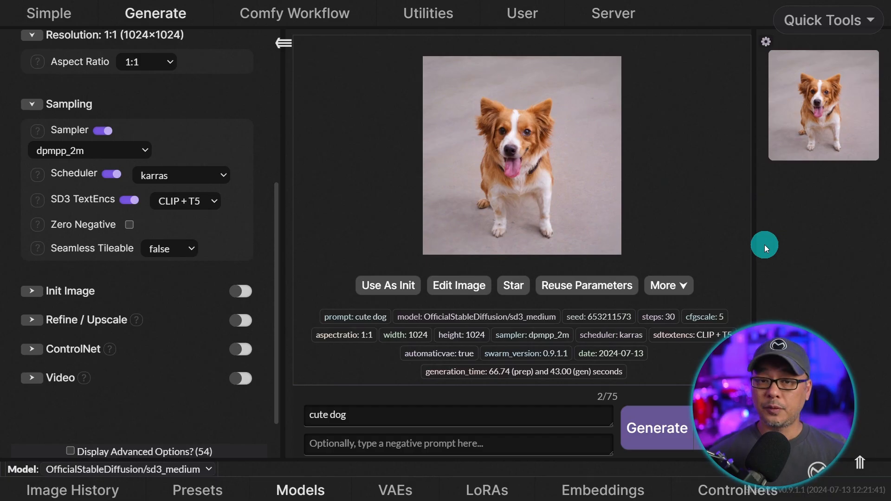
pyautogui.moveTo(545, 155)
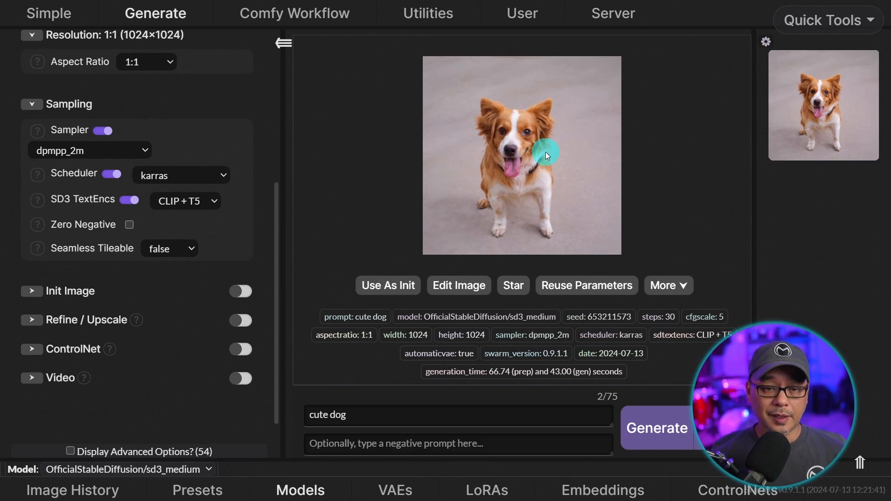
# Generate a second 'cute dog' image, a bulldog in about 26 s, then select the whole prompt text.
pyautogui.click(656, 427)
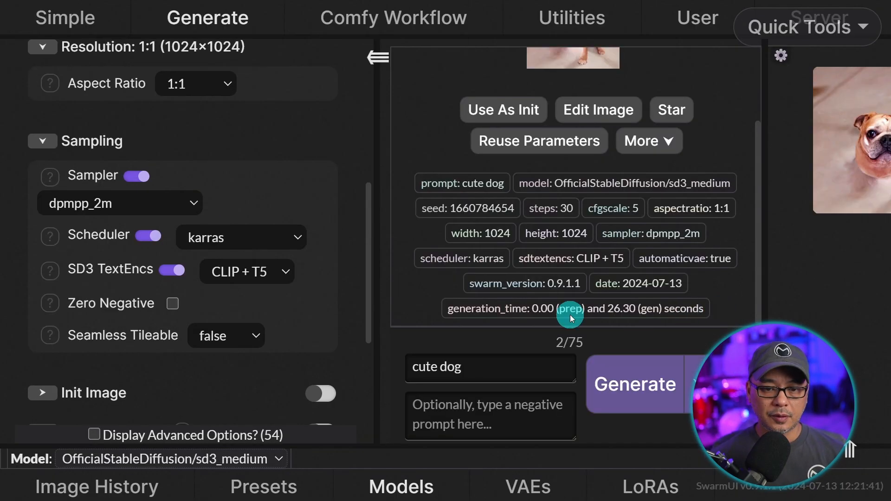
pyautogui.moveTo(711, 316)
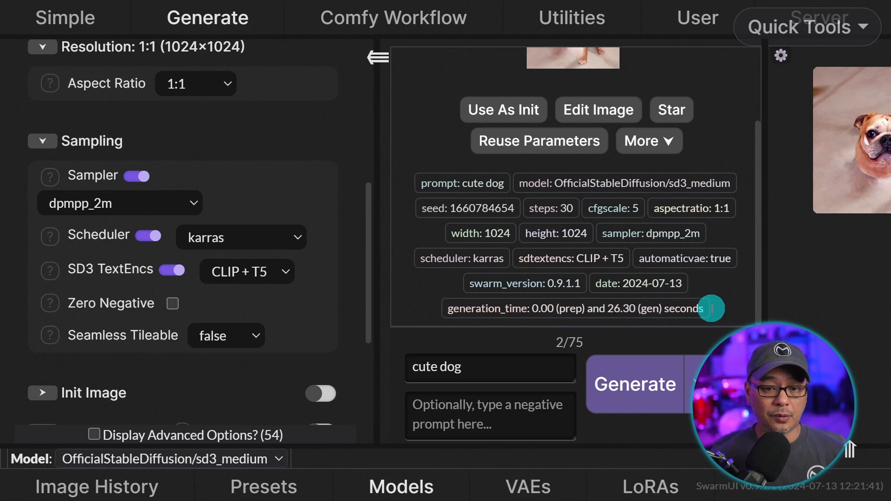
pyautogui.moveTo(696, 291)
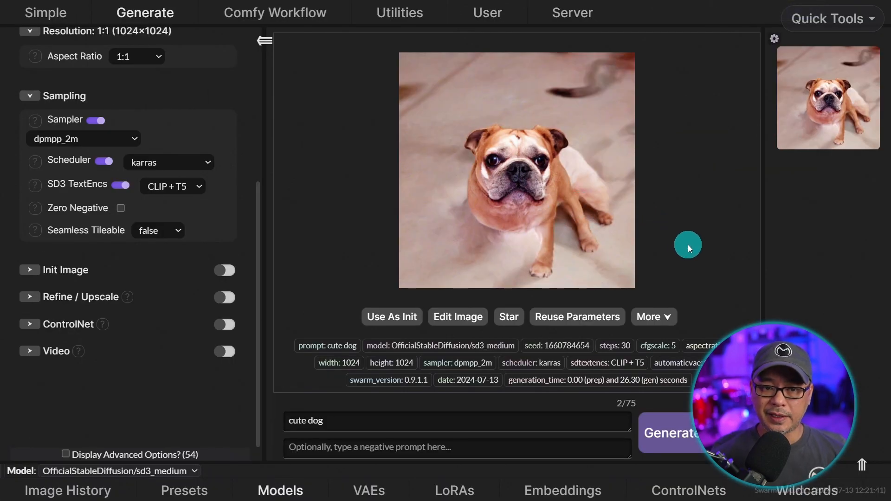
pyautogui.moveTo(568, 222)
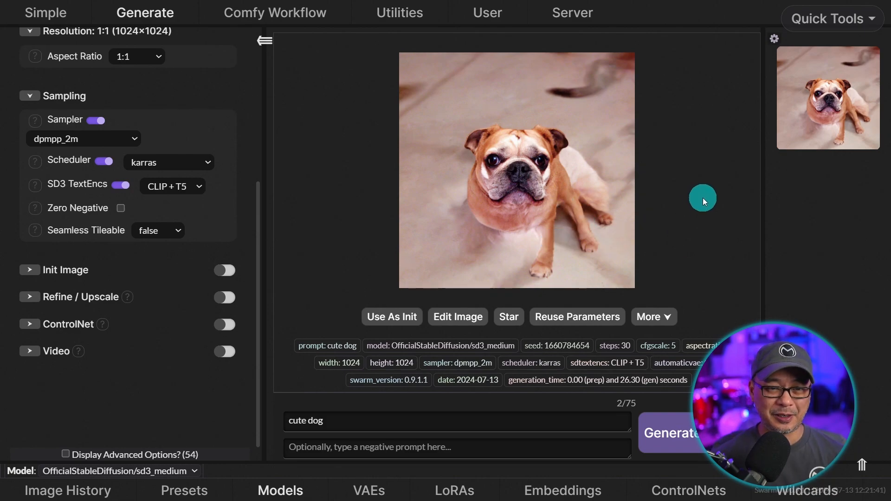
pyautogui.tripleClick(306, 420)
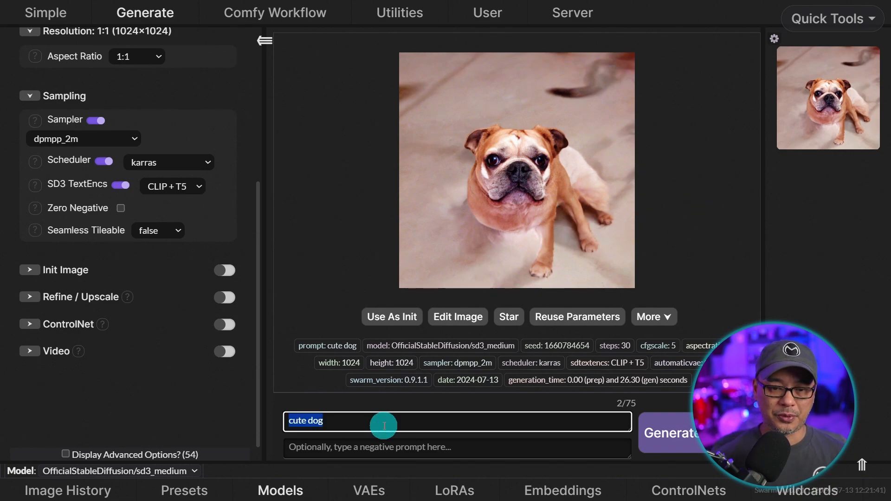
pyautogui.moveTo(640, 233)
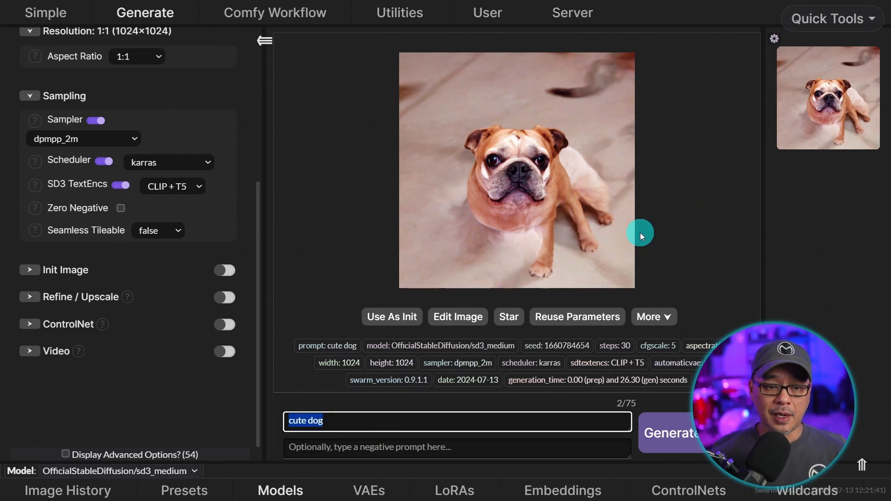
pyautogui.moveTo(653, 230)
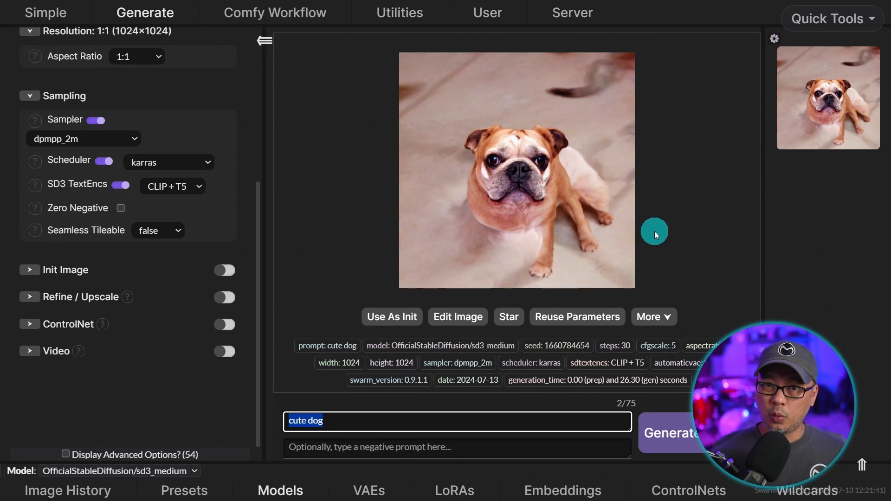
pyautogui.moveTo(398, 421)
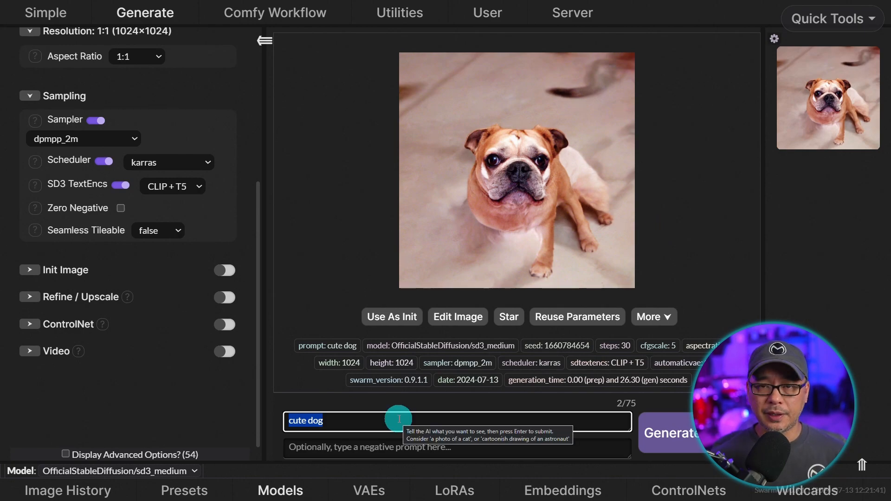
pyautogui.moveTo(732, 257)
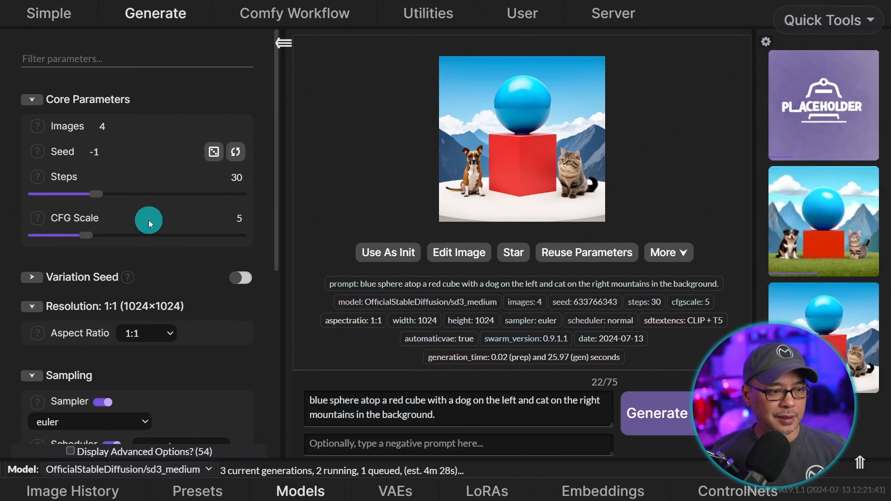
# Review the four SD3 Medium blue-sphere-on-red-cube results full size, stepping through the images.
pyautogui.scroll(-3)
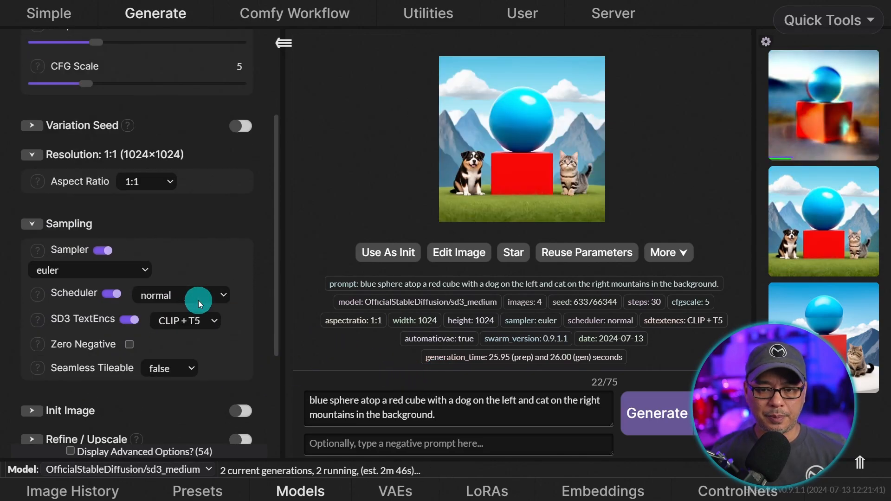
pyautogui.scroll(3)
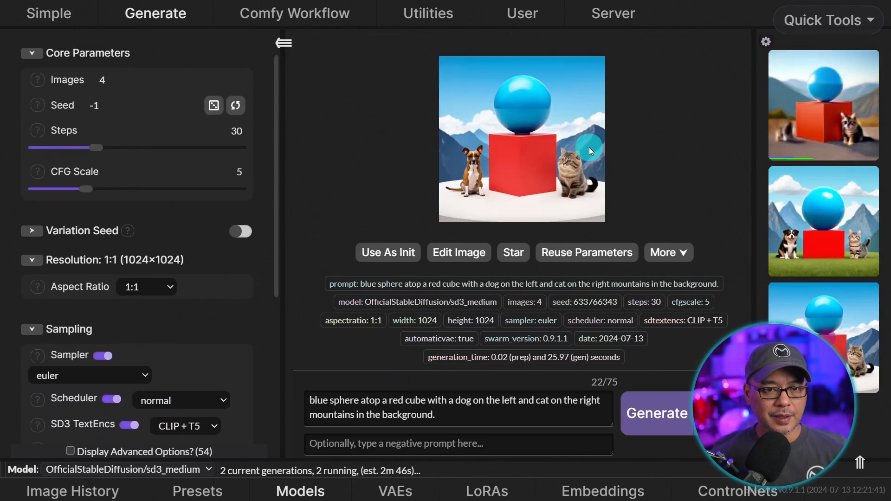
pyautogui.click(521, 139)
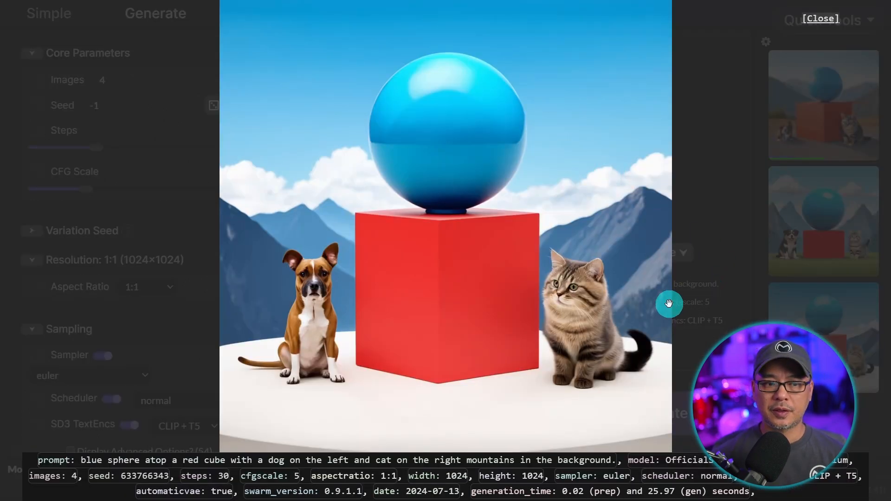
pyautogui.moveTo(306, 334)
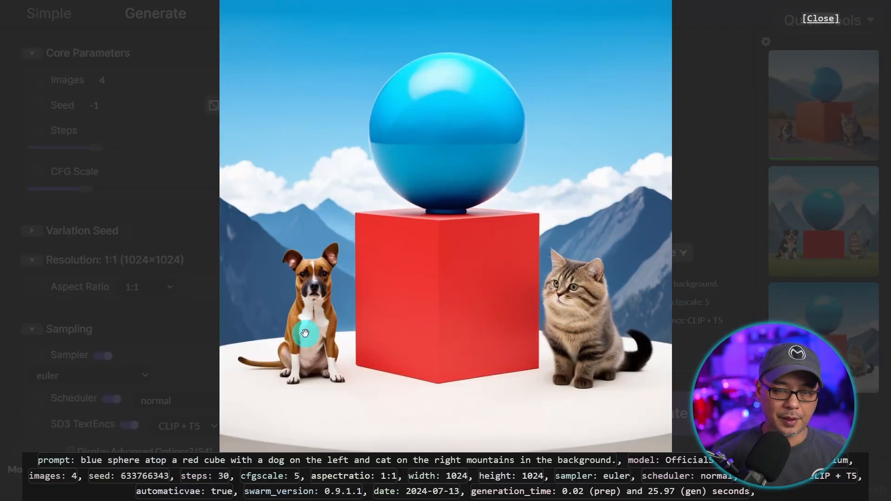
pyautogui.moveTo(594, 300)
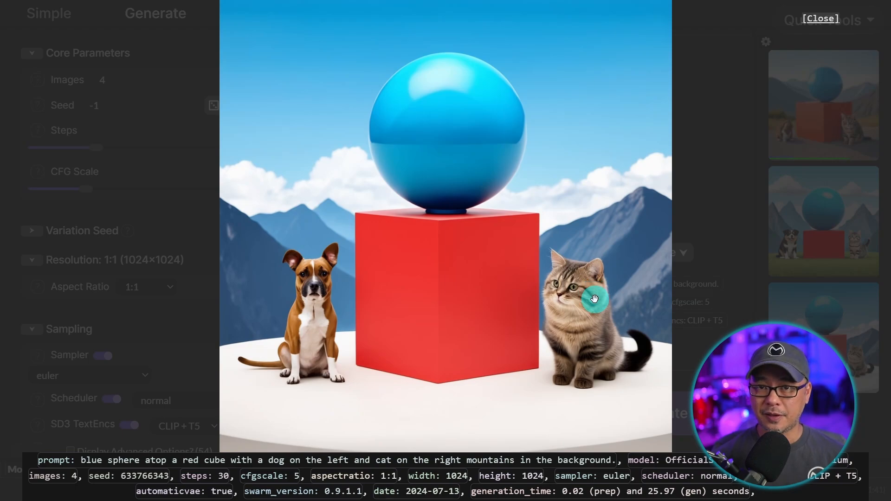
pyautogui.moveTo(551, 222)
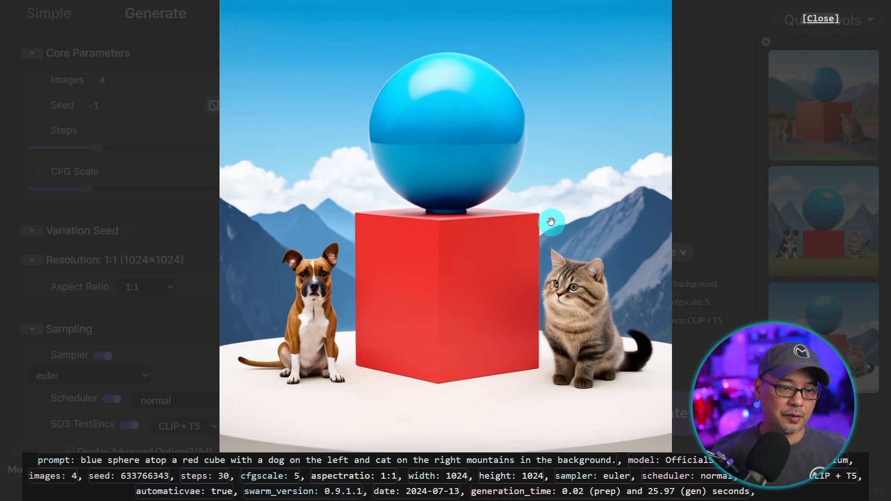
pyautogui.moveTo(547, 392)
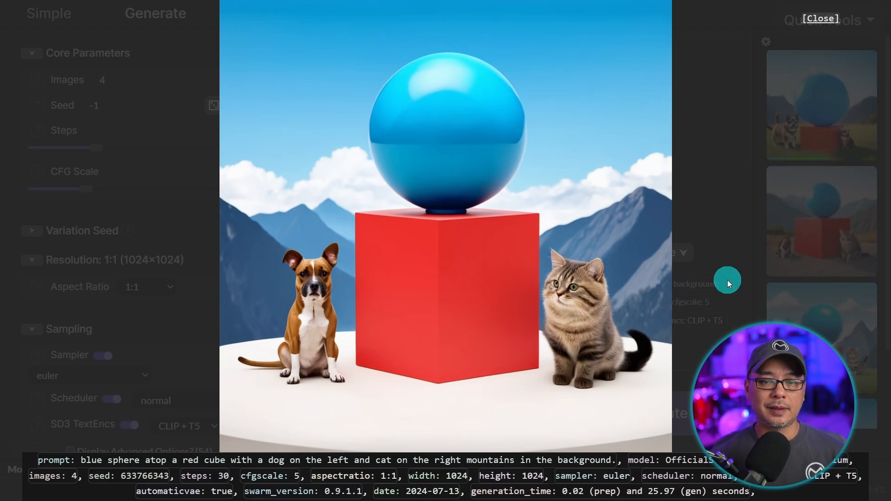
pyautogui.click(818, 19)
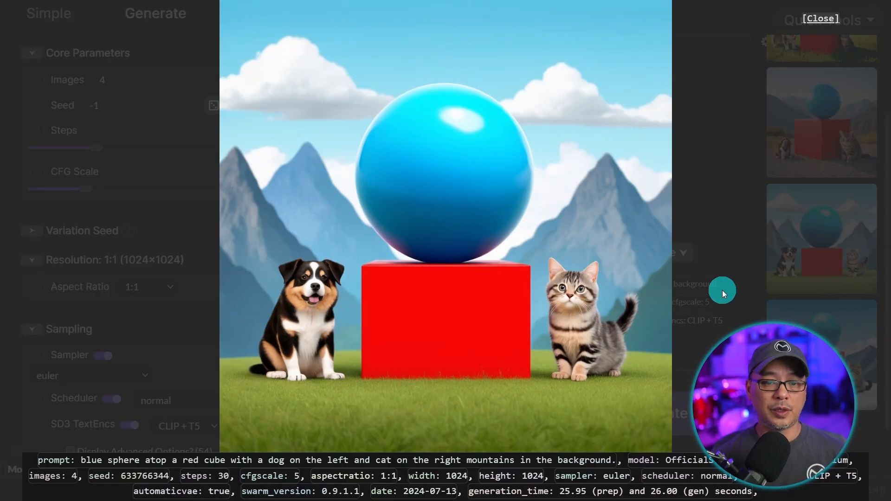
pyautogui.click(819, 18)
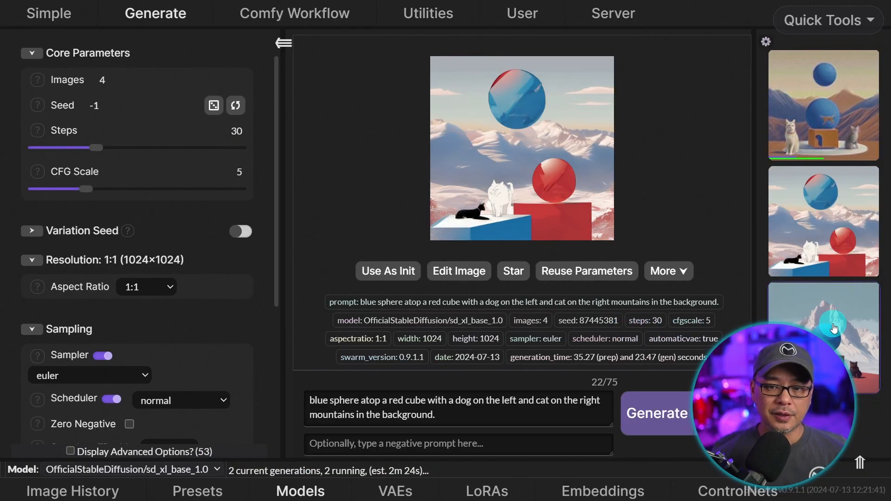
# Inspect the SDXL sphere-and-cube renders full size with their prompt and metadata for adherence comparison.
pyautogui.click(521, 148)
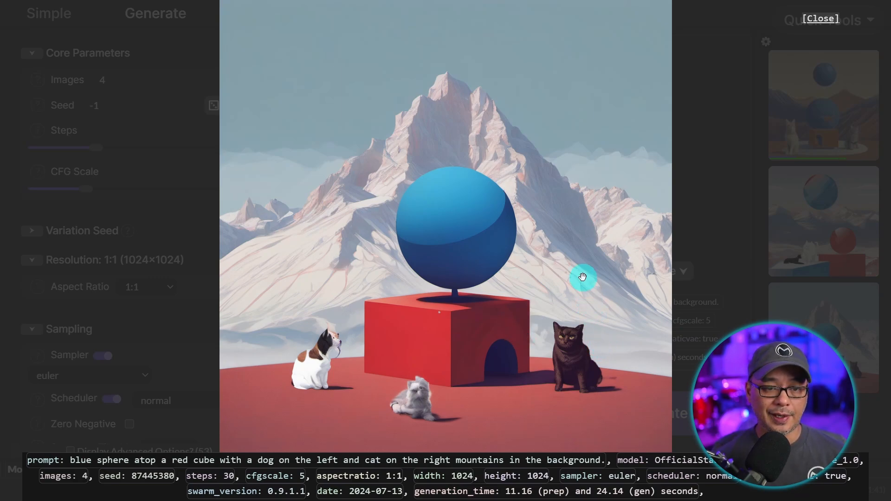
pyautogui.moveTo(493, 345)
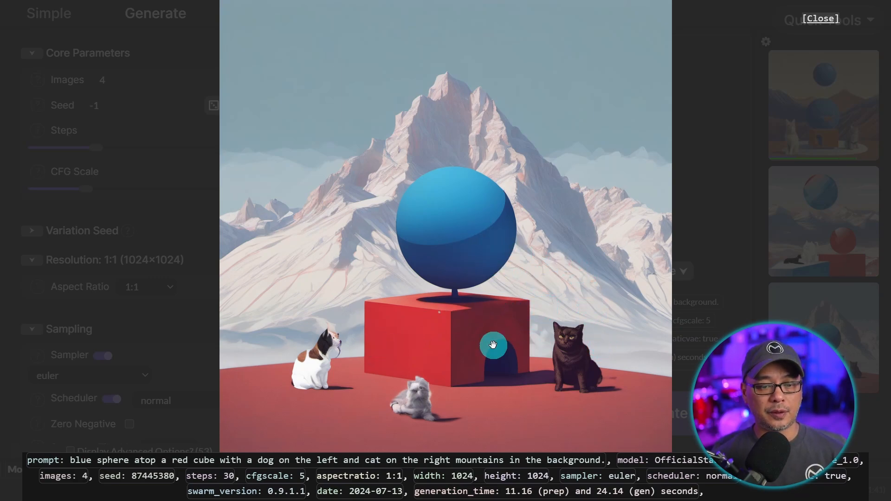
pyautogui.moveTo(420, 404)
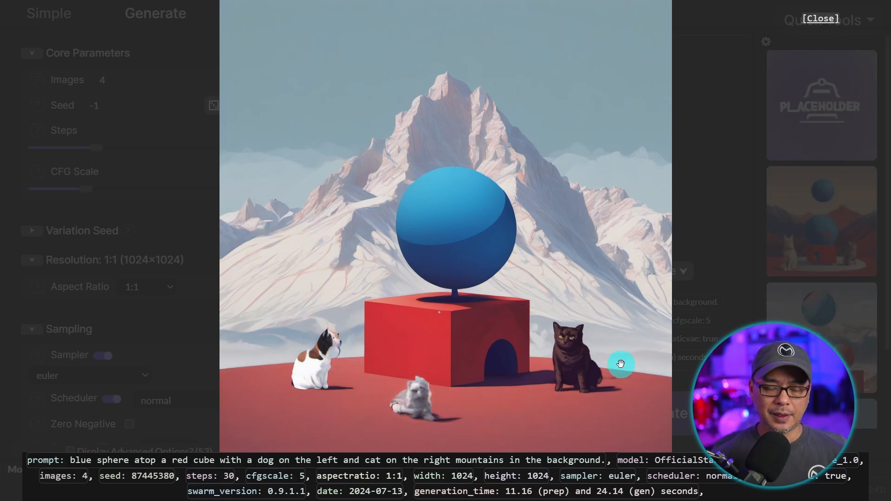
pyautogui.moveTo(718, 299)
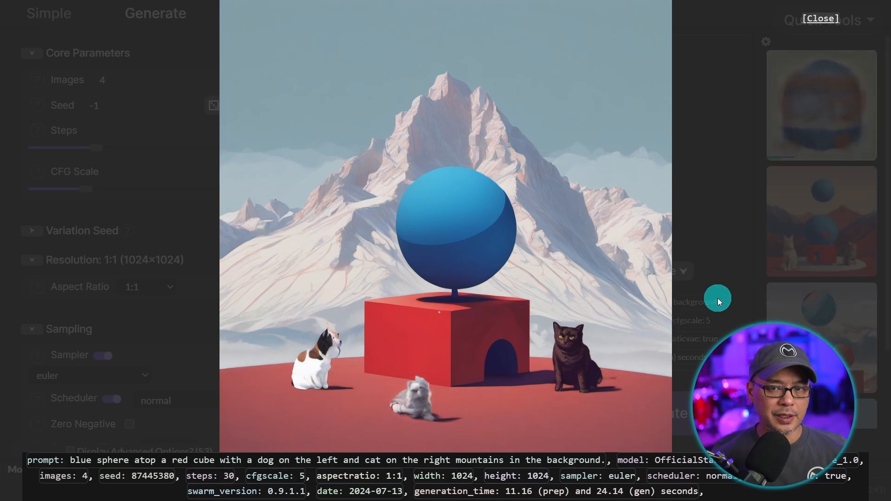
pyautogui.click(820, 19)
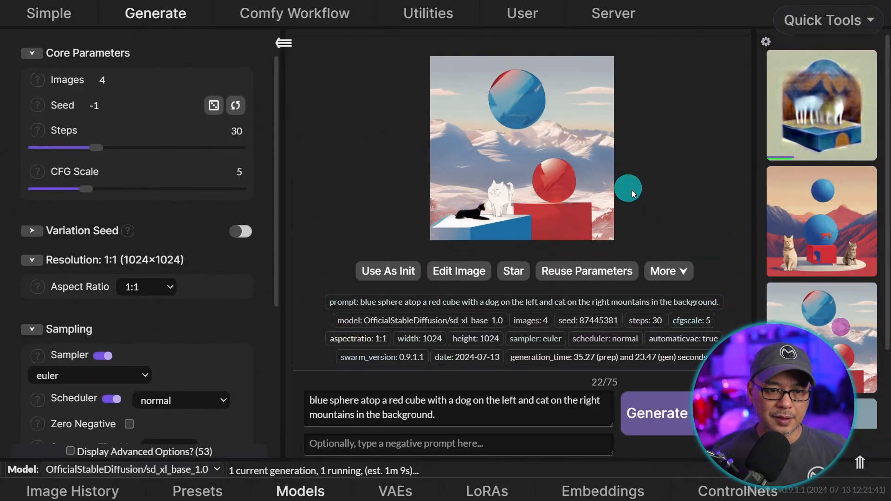
pyautogui.click(521, 147)
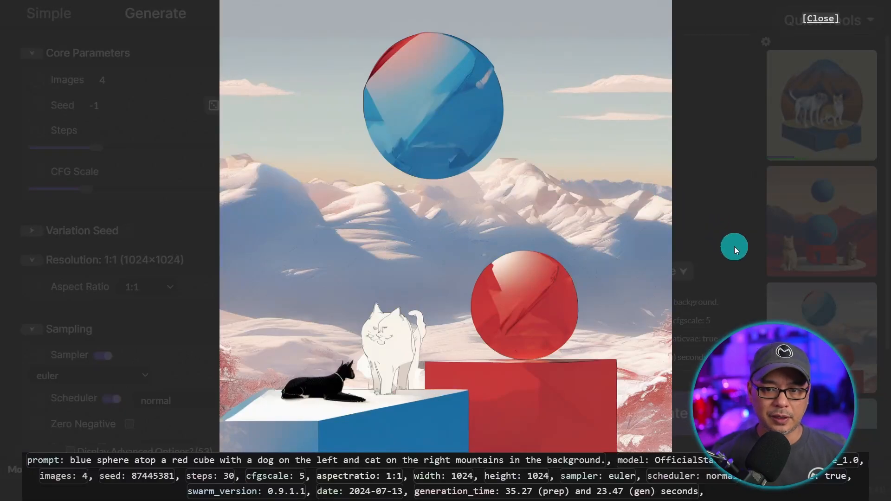
pyautogui.moveTo(713, 283)
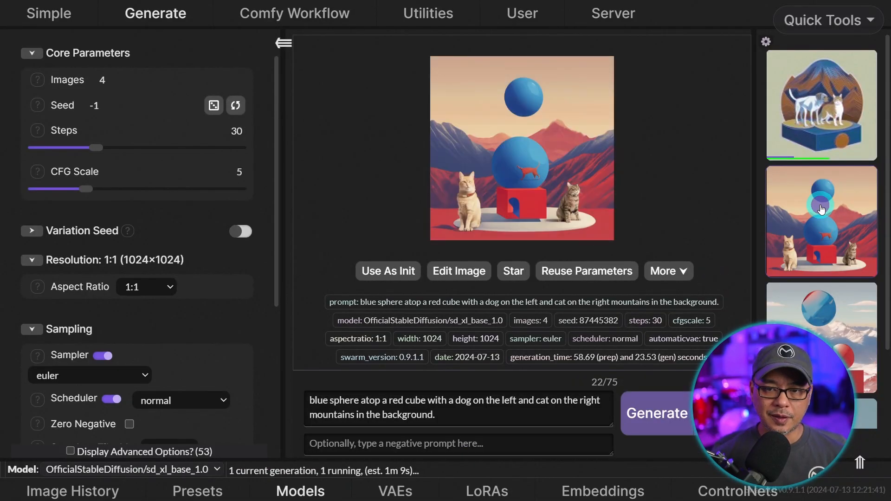
pyautogui.click(521, 148)
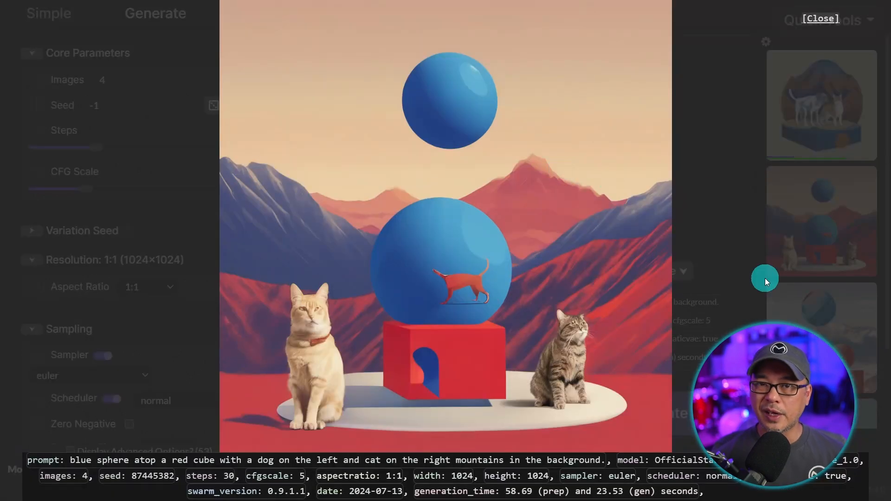
pyautogui.moveTo(739, 276)
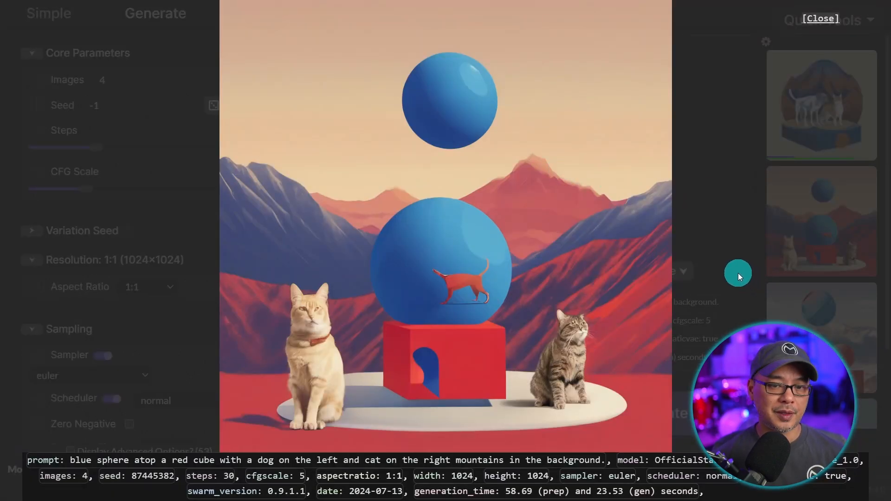
pyautogui.click(820, 19)
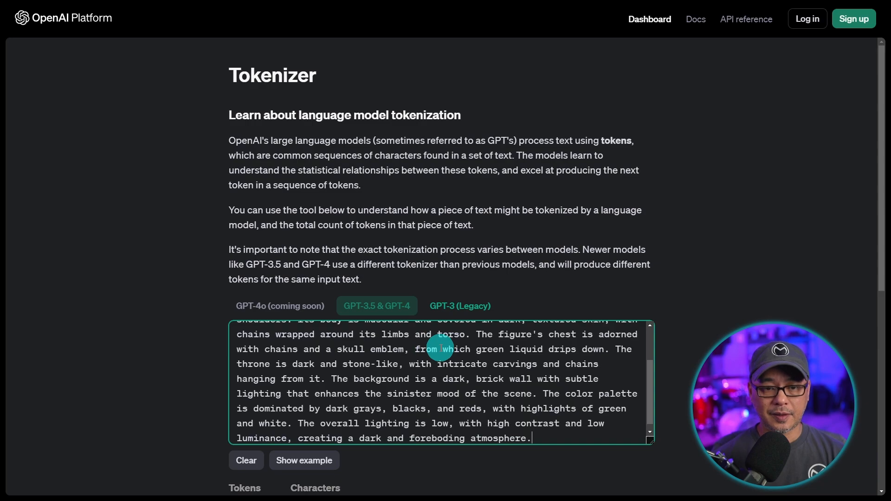
# Read the Spawn throne prompt's tokenizer breakdown: 172 tokens and 829 characters.
pyautogui.scroll(3)
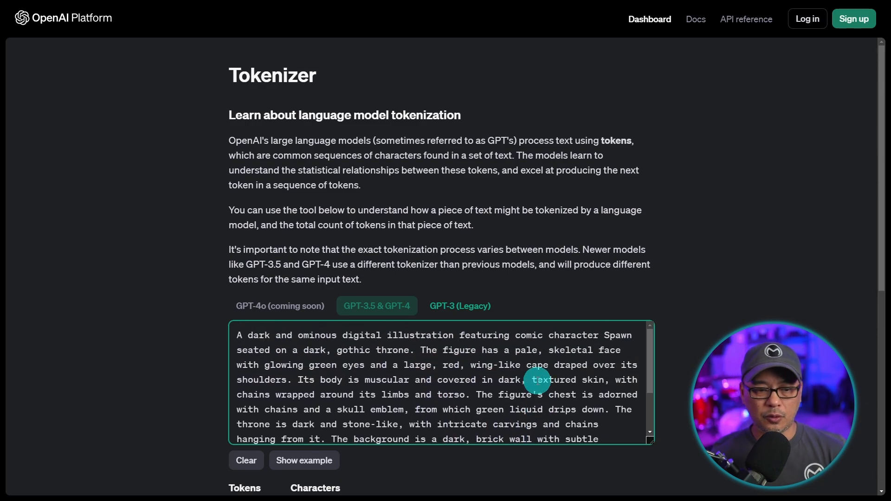
pyautogui.scroll(-3)
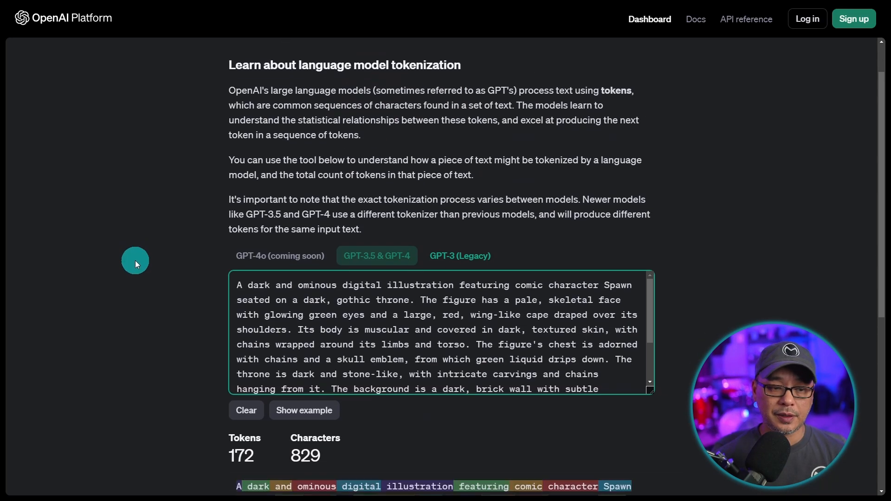
pyautogui.scroll(-3)
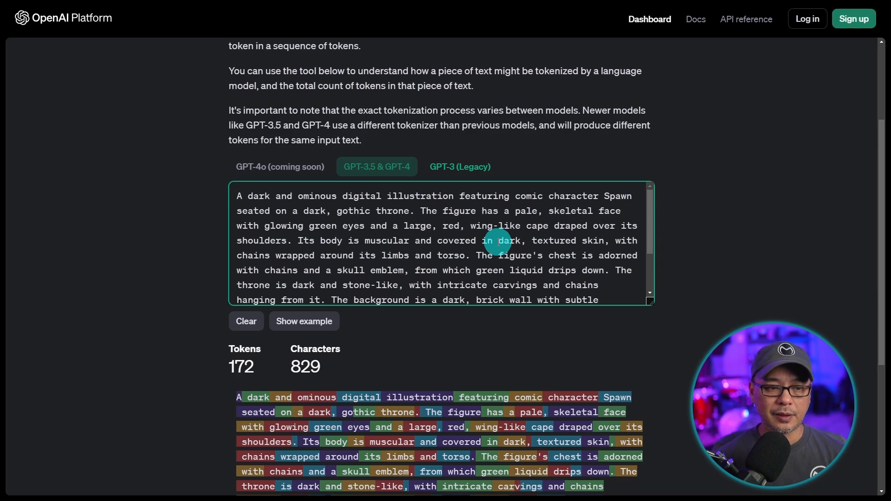
pyautogui.scroll(-3)
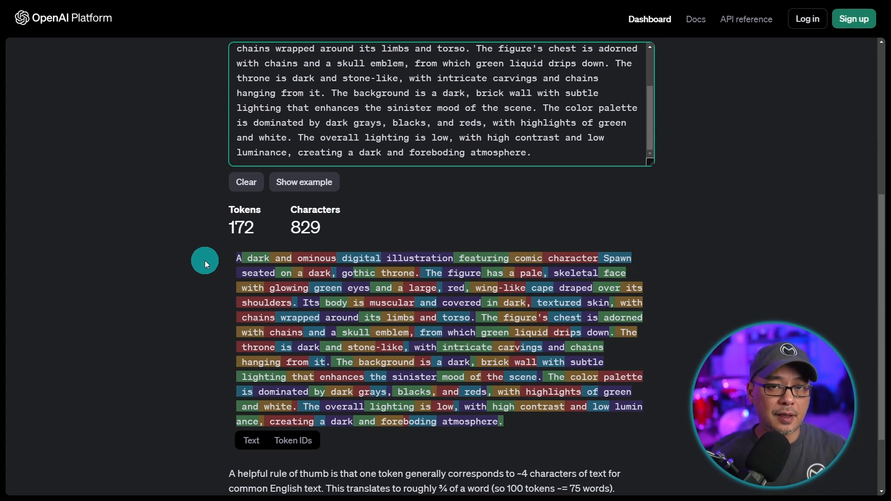
pyautogui.moveTo(212, 272)
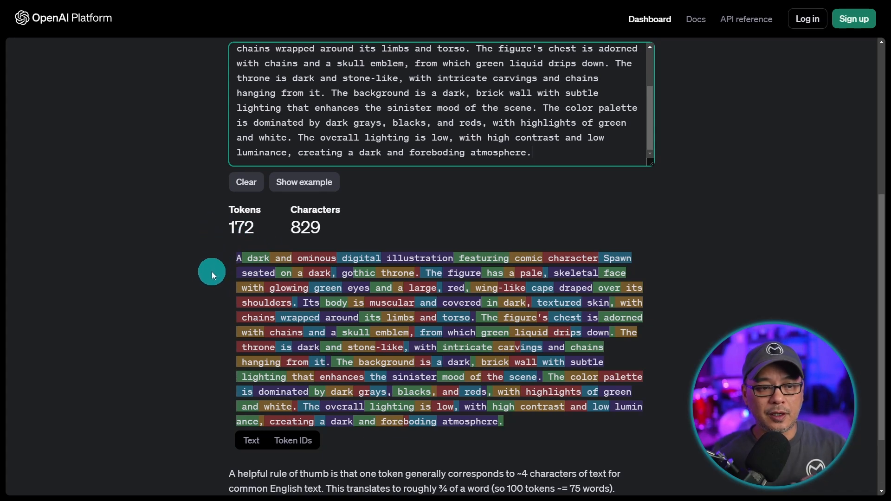
pyautogui.moveTo(669, 338)
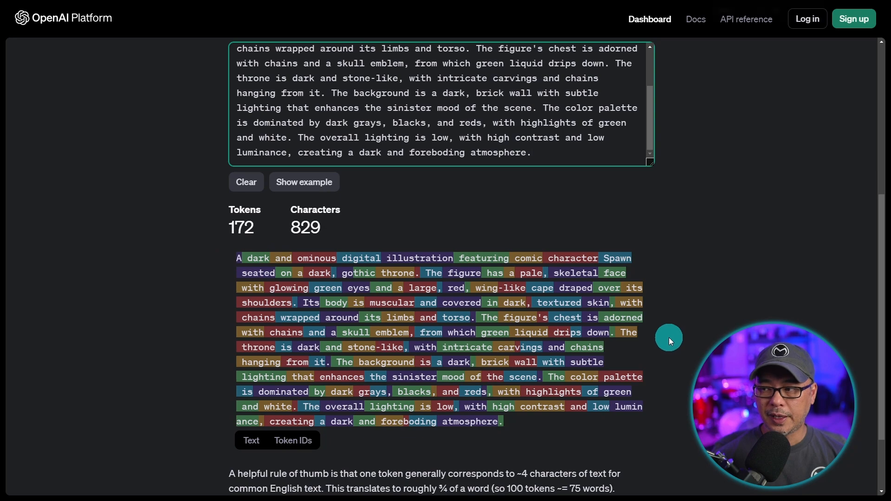
pyautogui.scroll(-3)
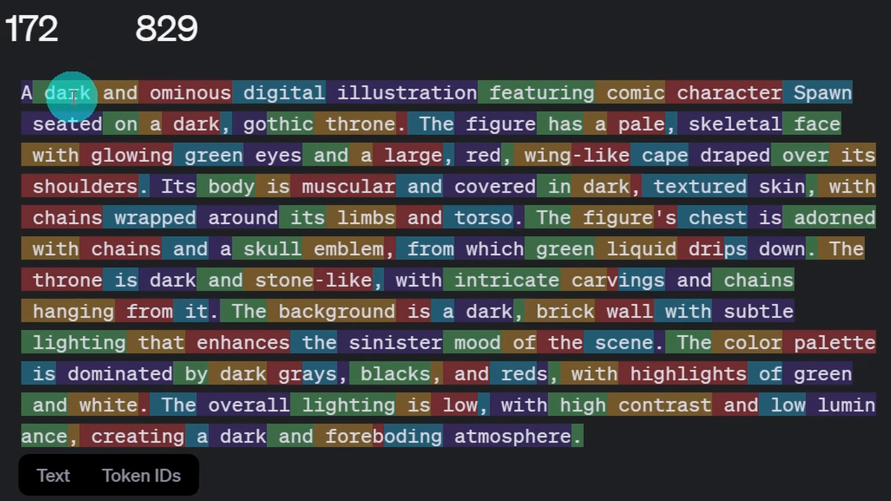
pyautogui.moveTo(429, 93)
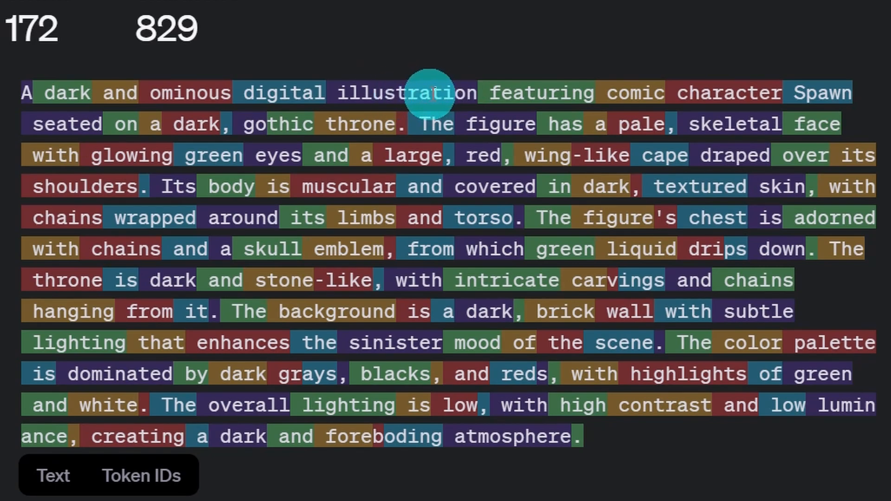
pyautogui.moveTo(801, 117)
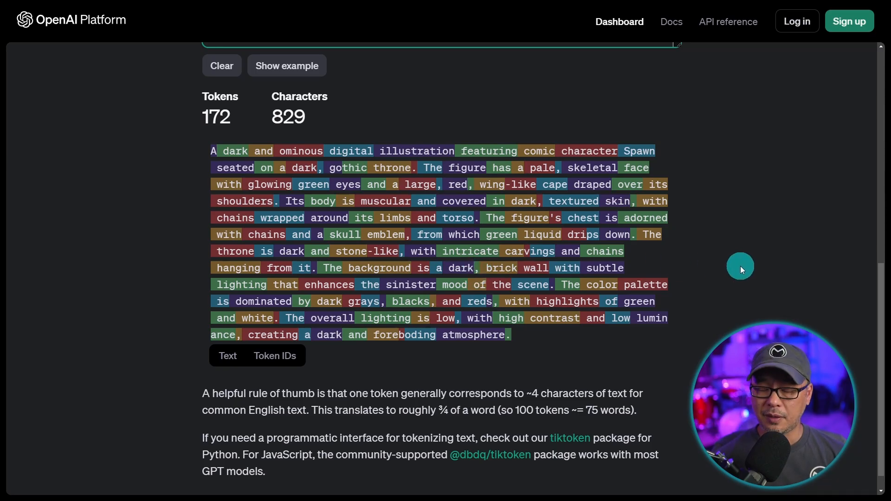
pyautogui.scroll(3)
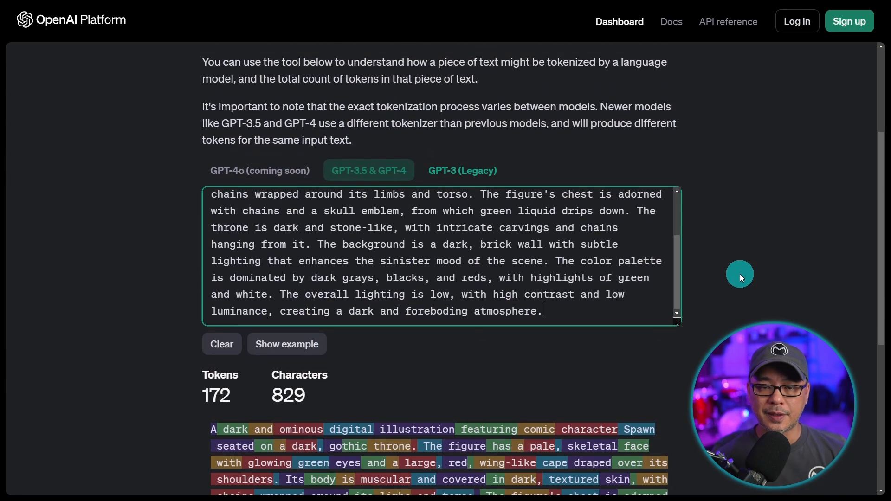
pyautogui.scroll(3)
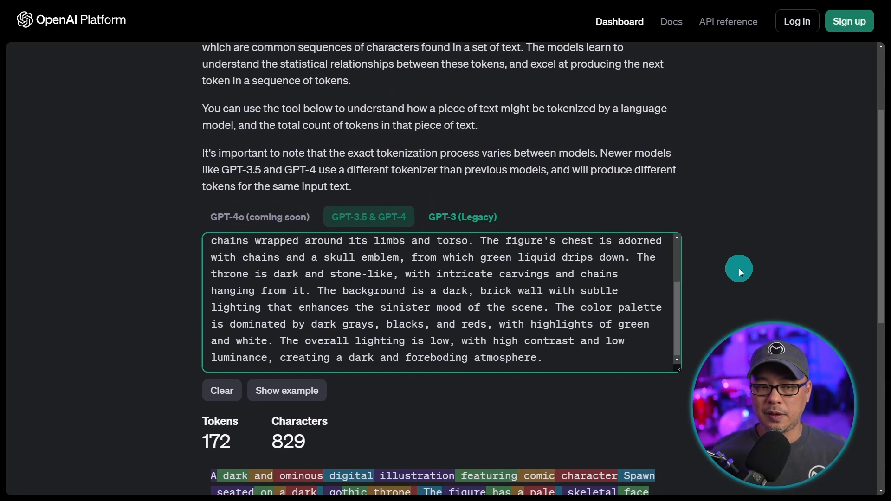
pyautogui.scroll(-3)
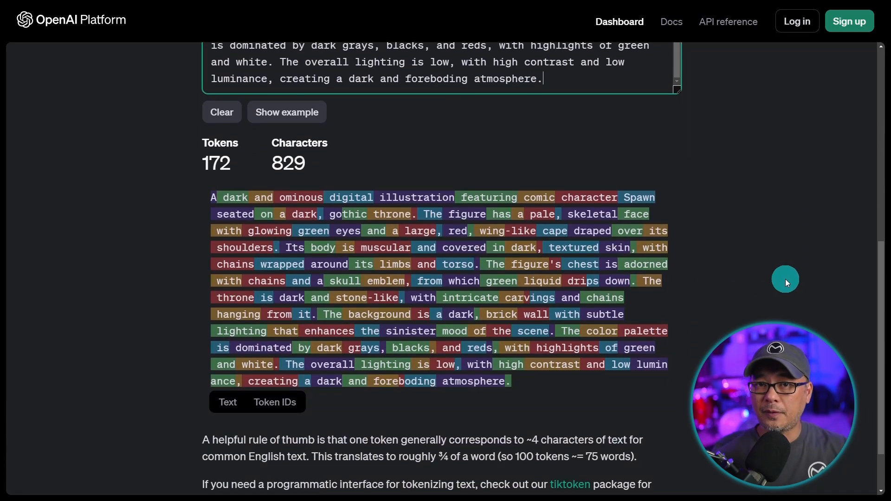
pyautogui.moveTo(782, 278)
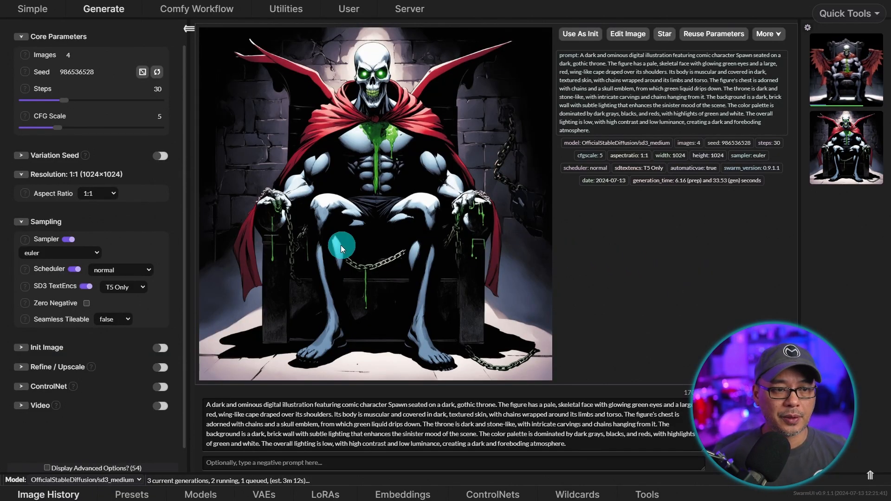
# Let the sd3_medium Spawn generations run and select the whole Spawn-on-a-throne prompt text.
pyautogui.click(845, 70)
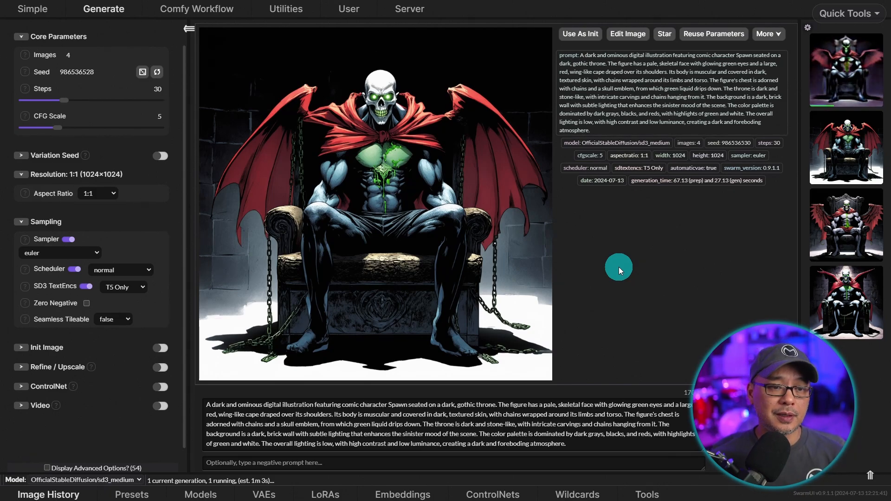
pyautogui.tripleClick(425, 424)
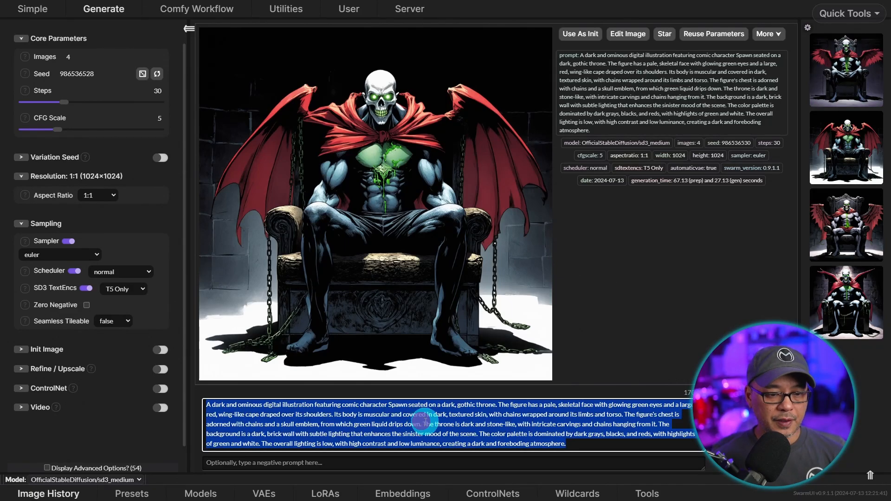
pyautogui.moveTo(680, 300)
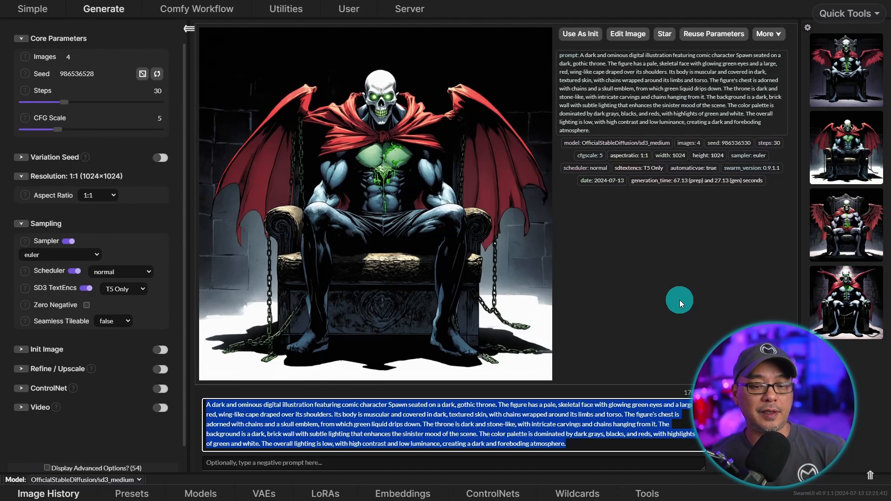
pyautogui.moveTo(672, 300)
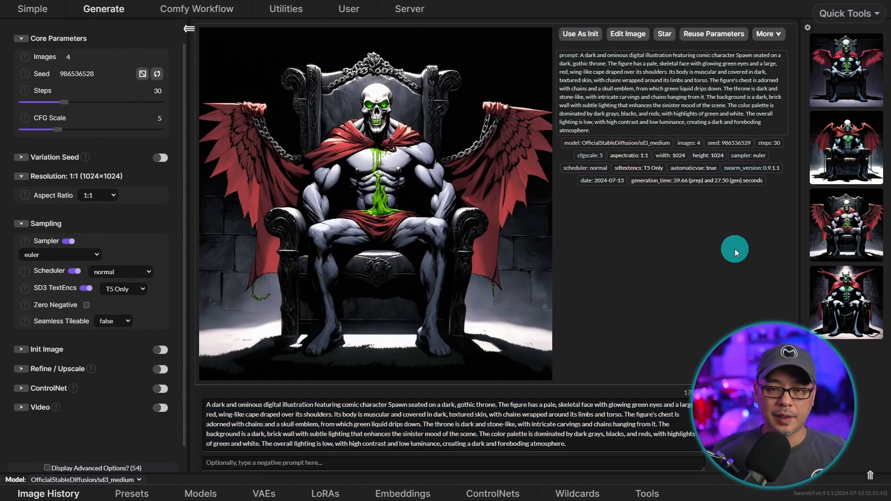
pyautogui.moveTo(870, 159)
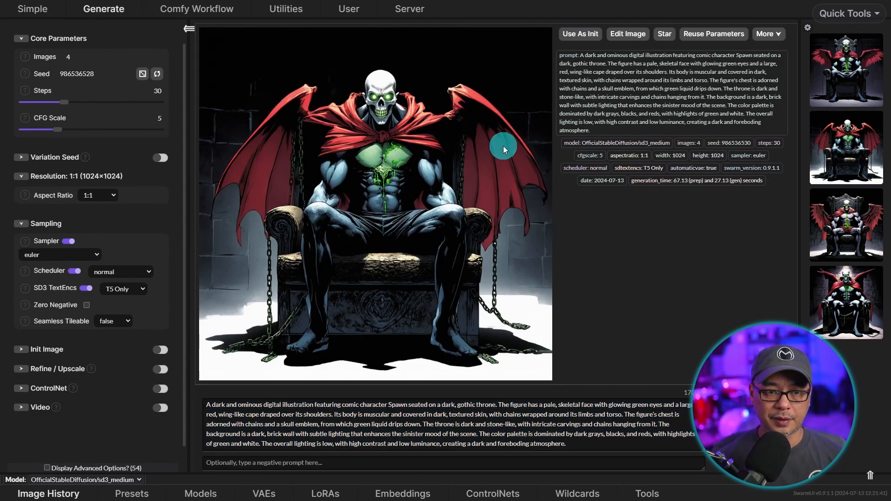
pyautogui.moveTo(378, 165)
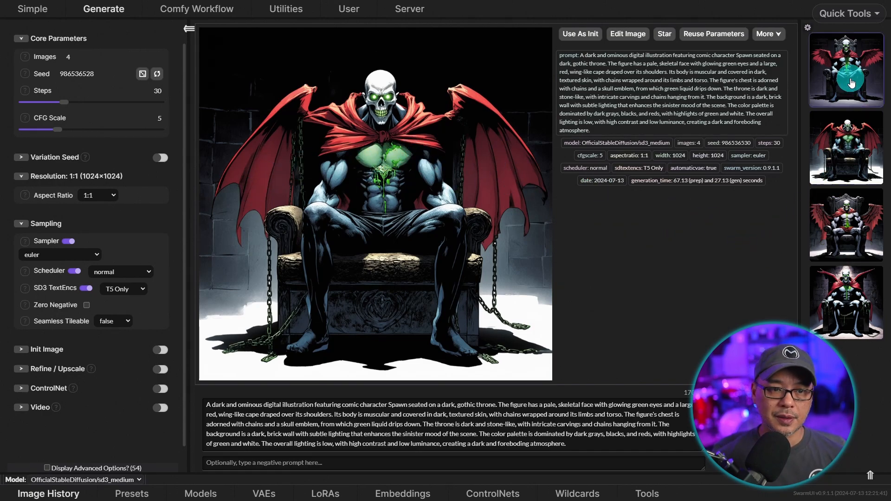
pyautogui.moveTo(732, 222)
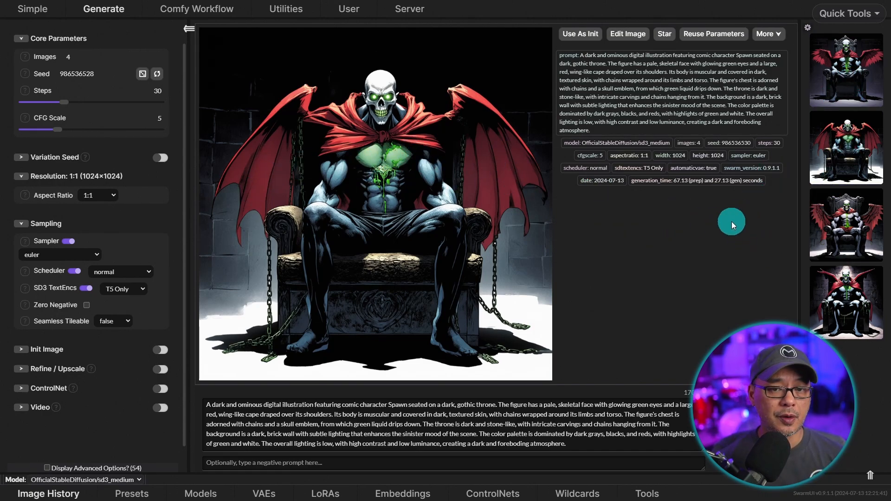
pyautogui.moveTo(703, 251)
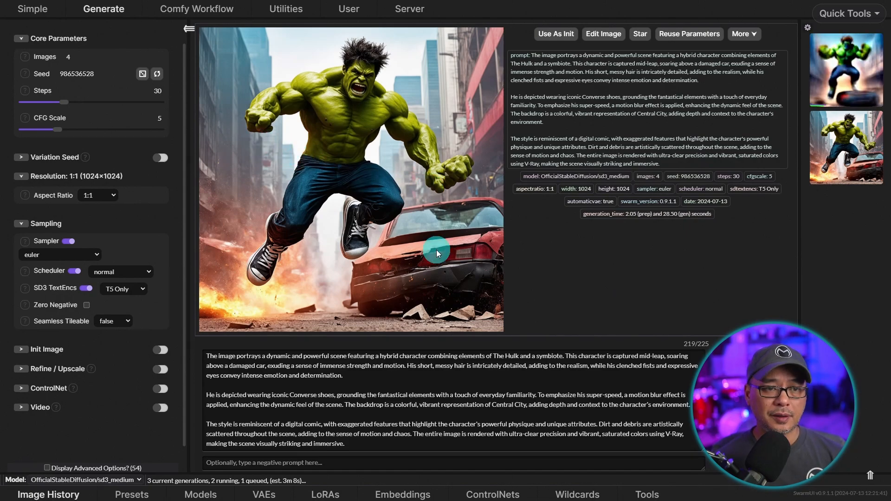
pyautogui.moveTo(556, 280)
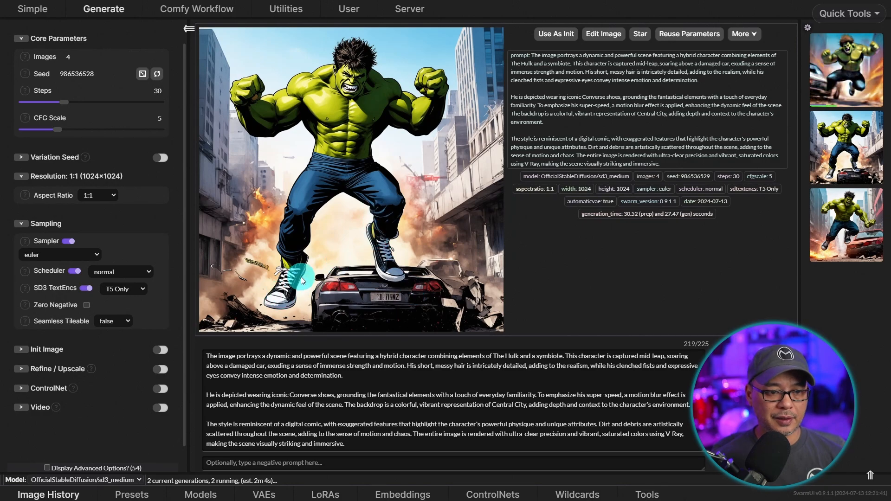
pyautogui.moveTo(439, 250)
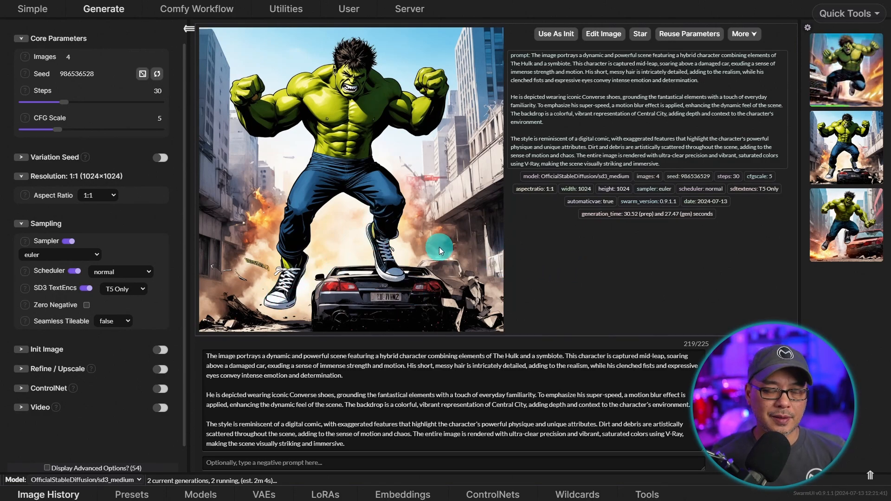
pyautogui.moveTo(431, 415)
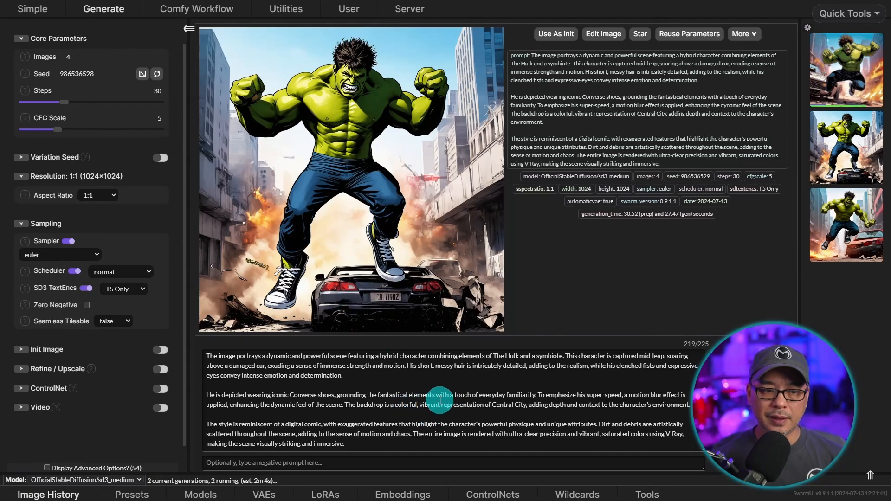
pyautogui.moveTo(680, 282)
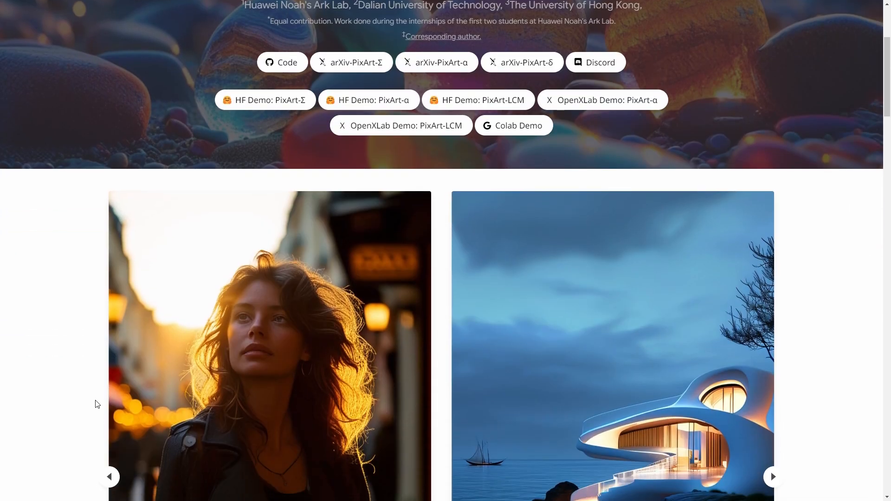
# Scroll the PixArt-Σ page past the carousel and Abstract to the More Samples Tokyo street scene.
pyautogui.scroll(-3)
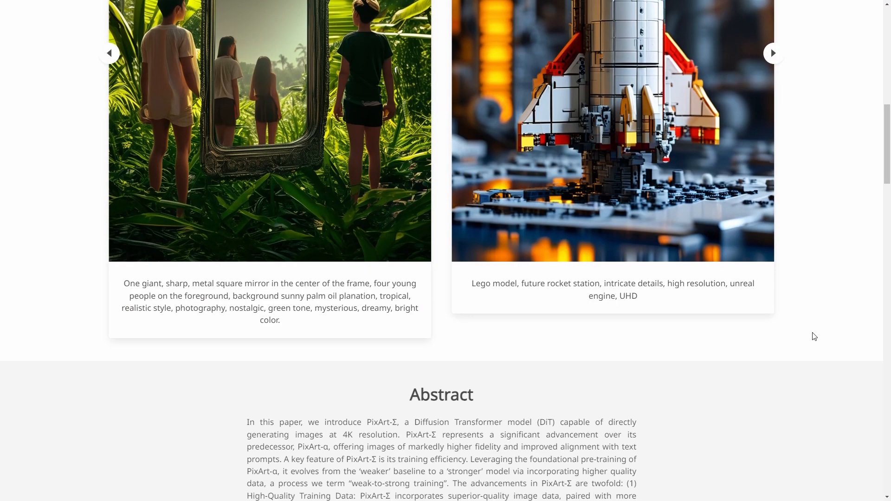
pyautogui.scroll(-3)
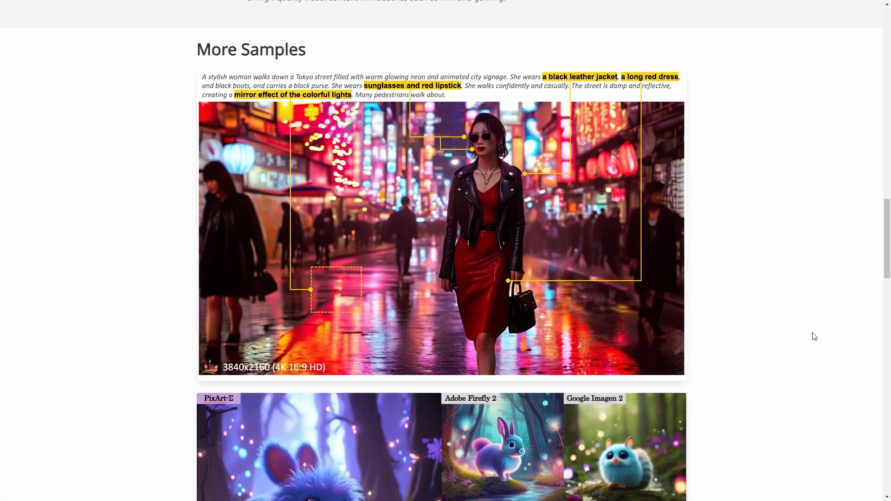